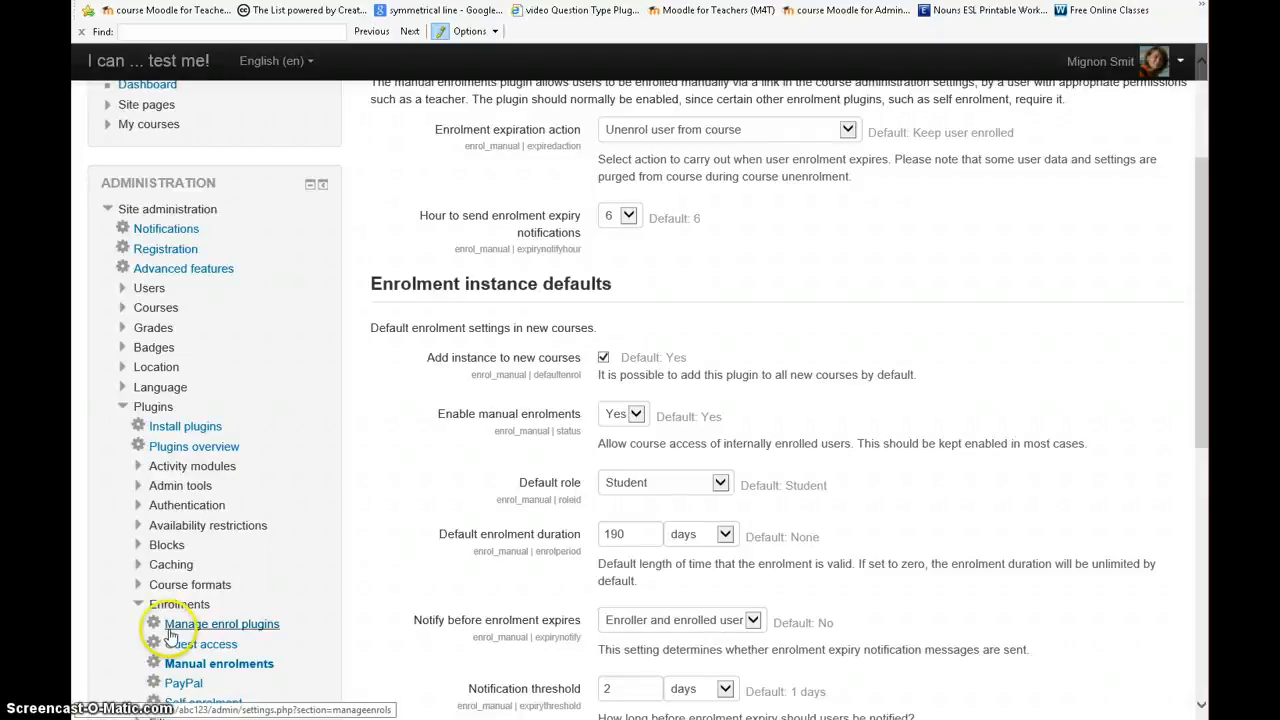
Step: Scroll the Manual enrolments page and collapse the Plugins section of the admin tree
scroll(down, 3)
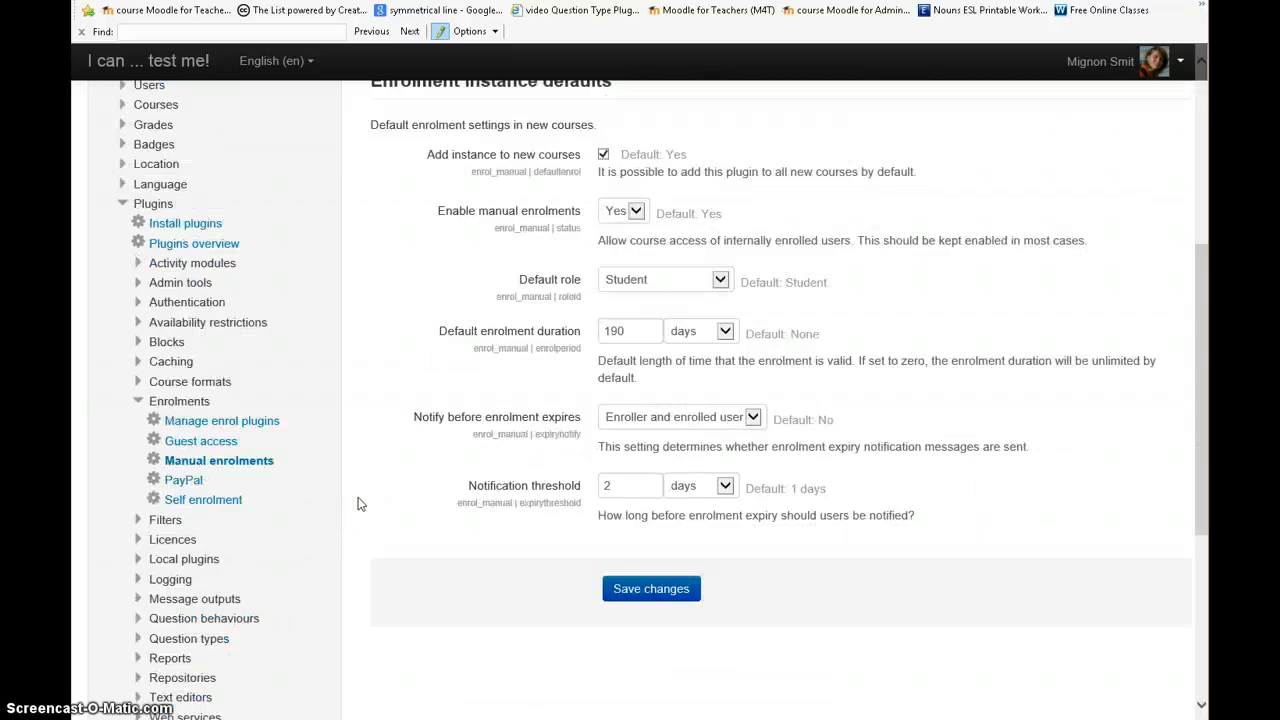
scroll(down, 3)
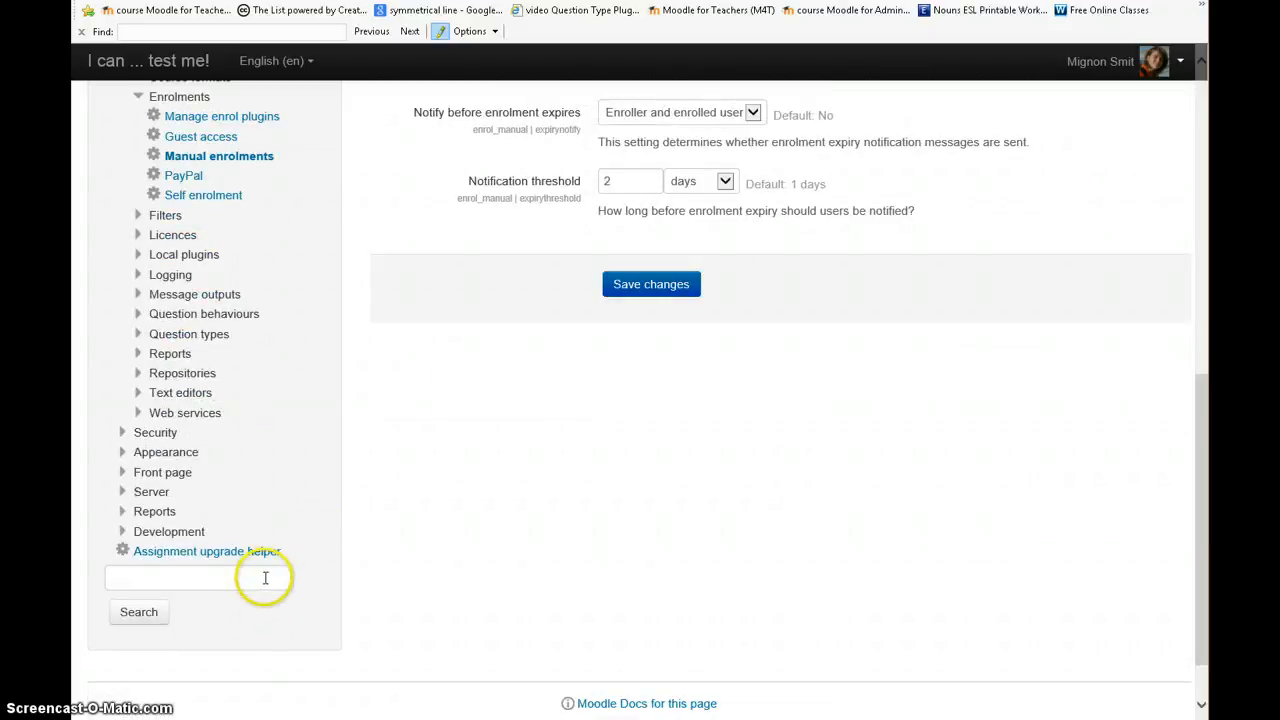
click(198, 578)
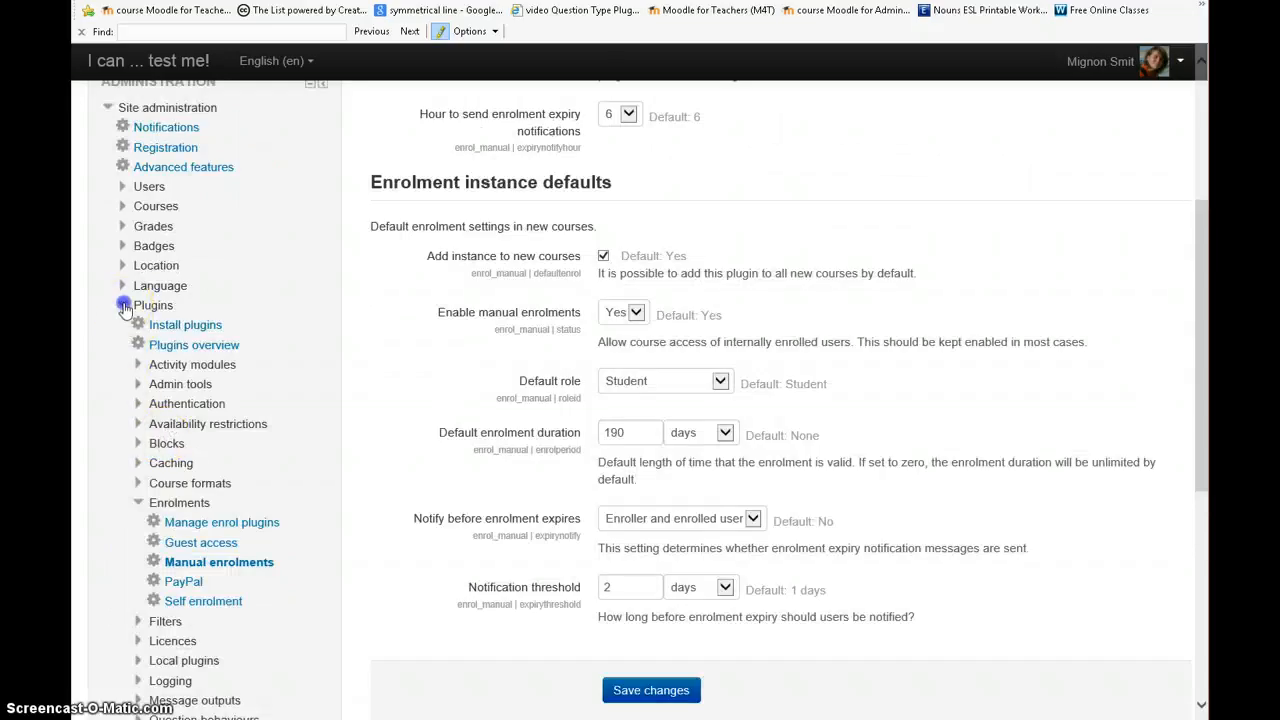
click(149, 186)
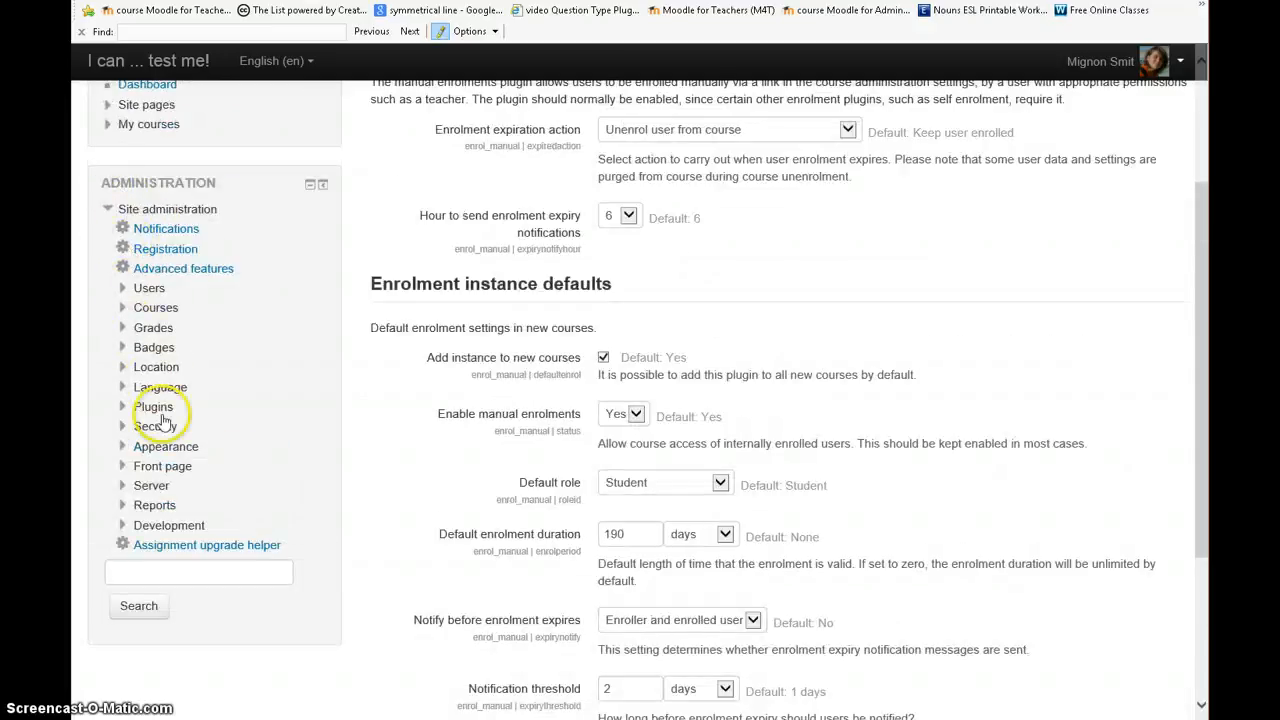
mouse_move(163, 425)
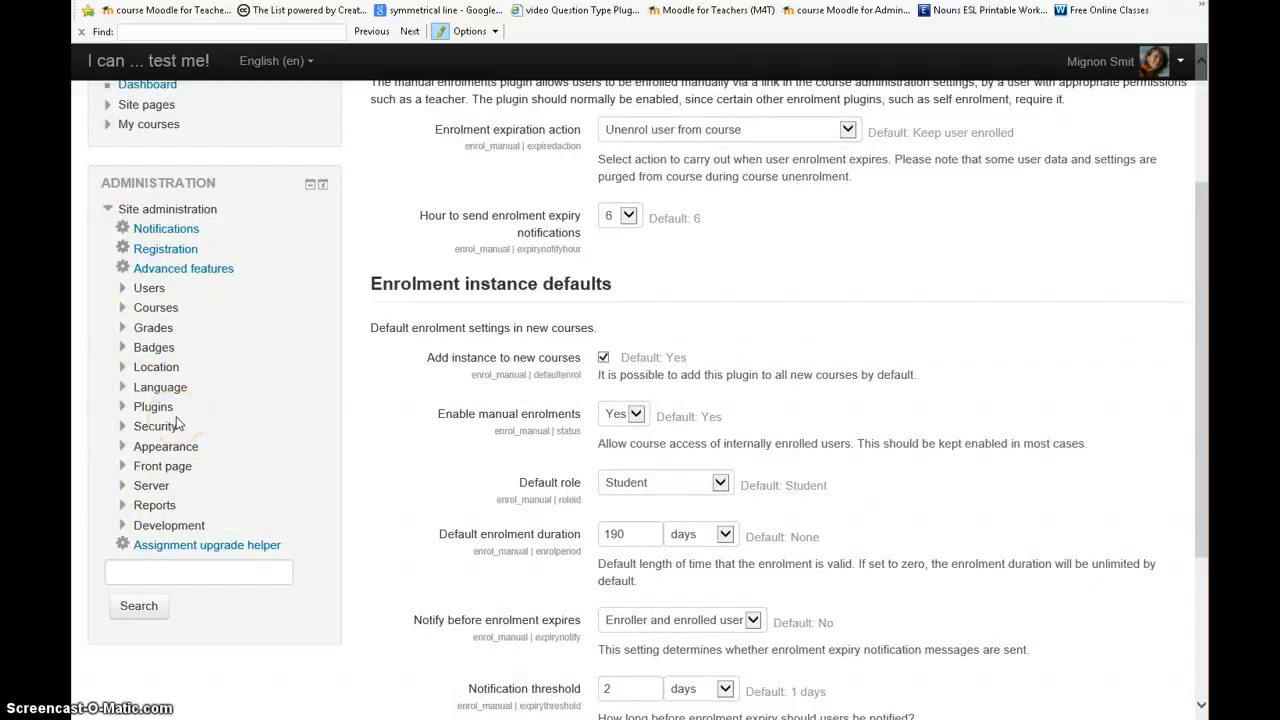
Step: Expand the Courses section and search site administration for 'enrolment'
click(155, 307)
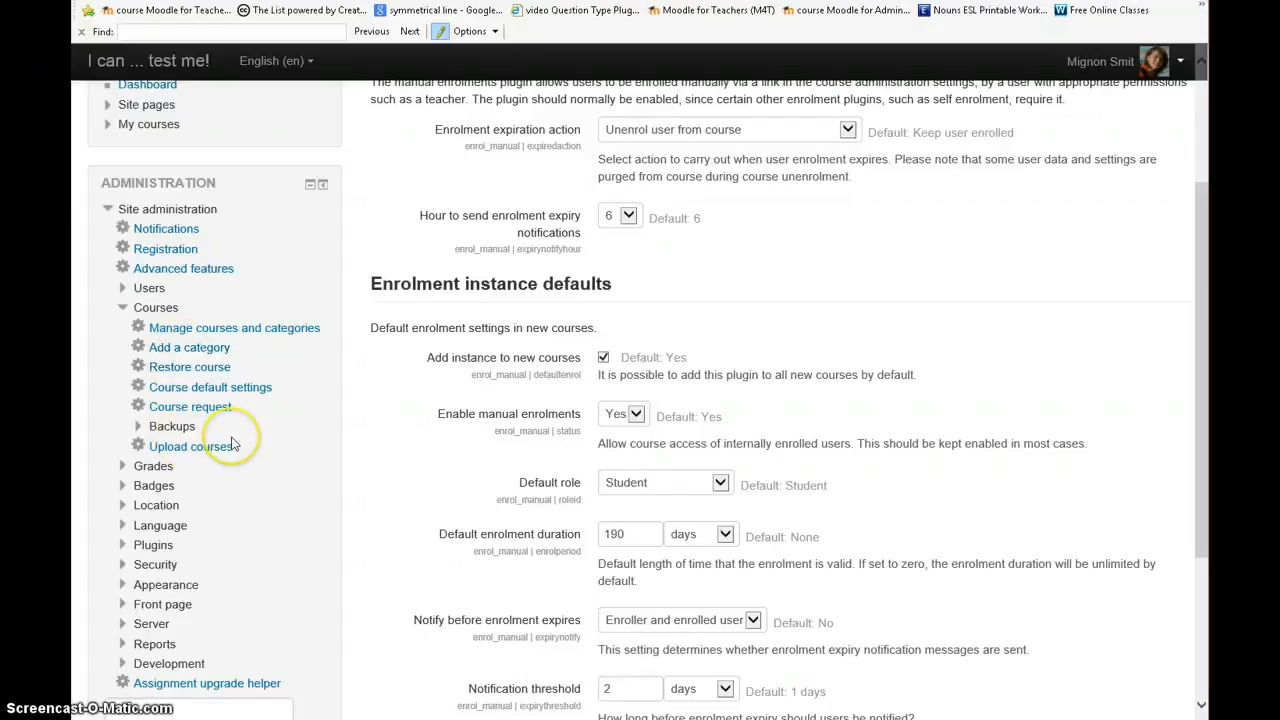
scroll(down, 3)
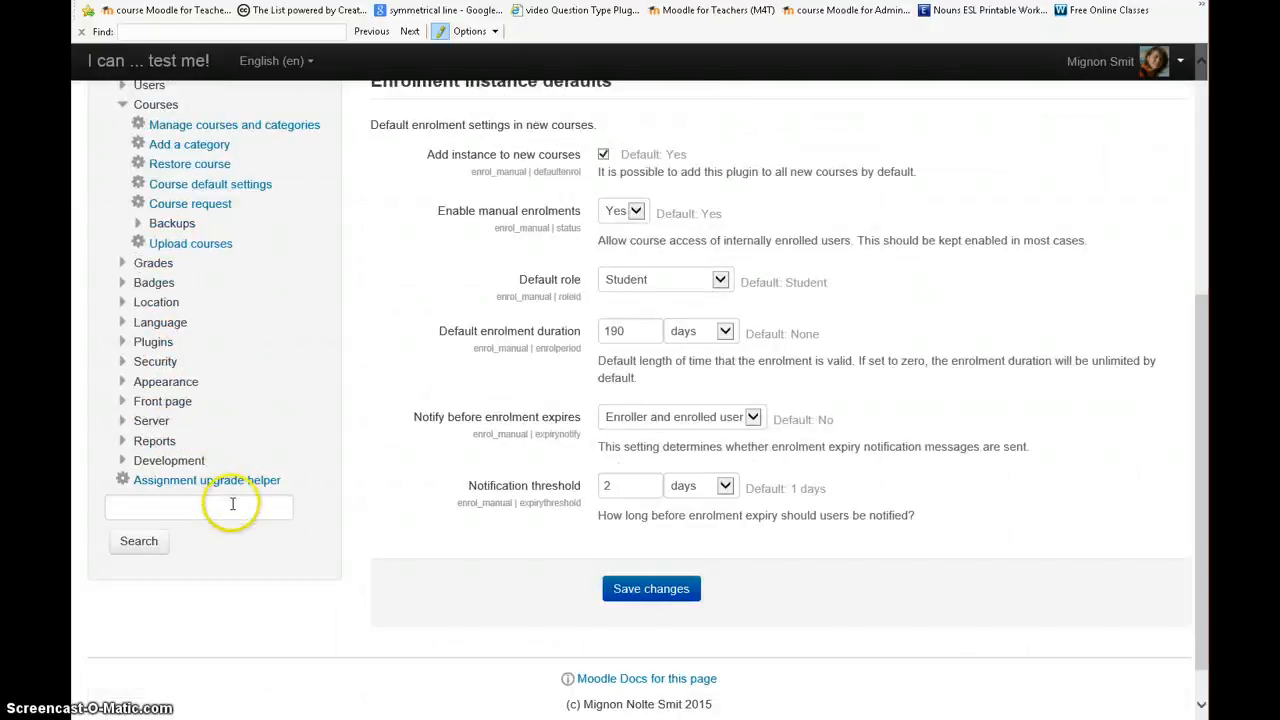
click(199, 507)
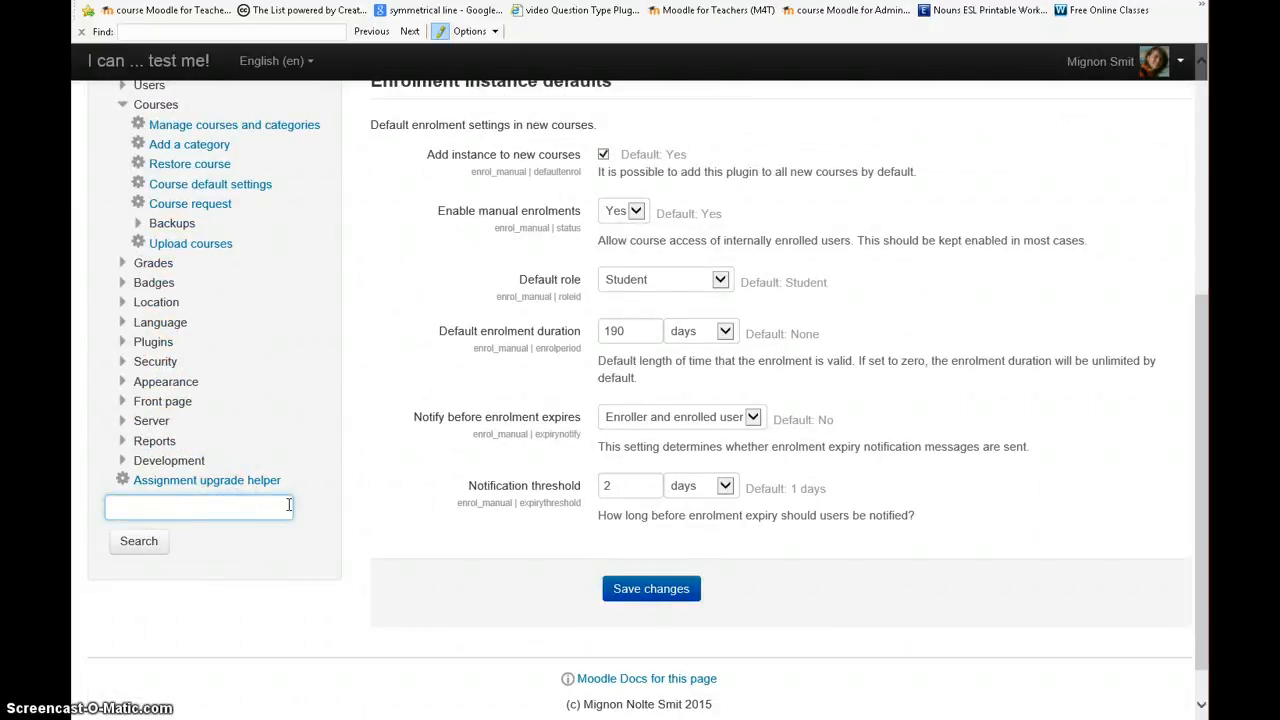
text(enrolment)
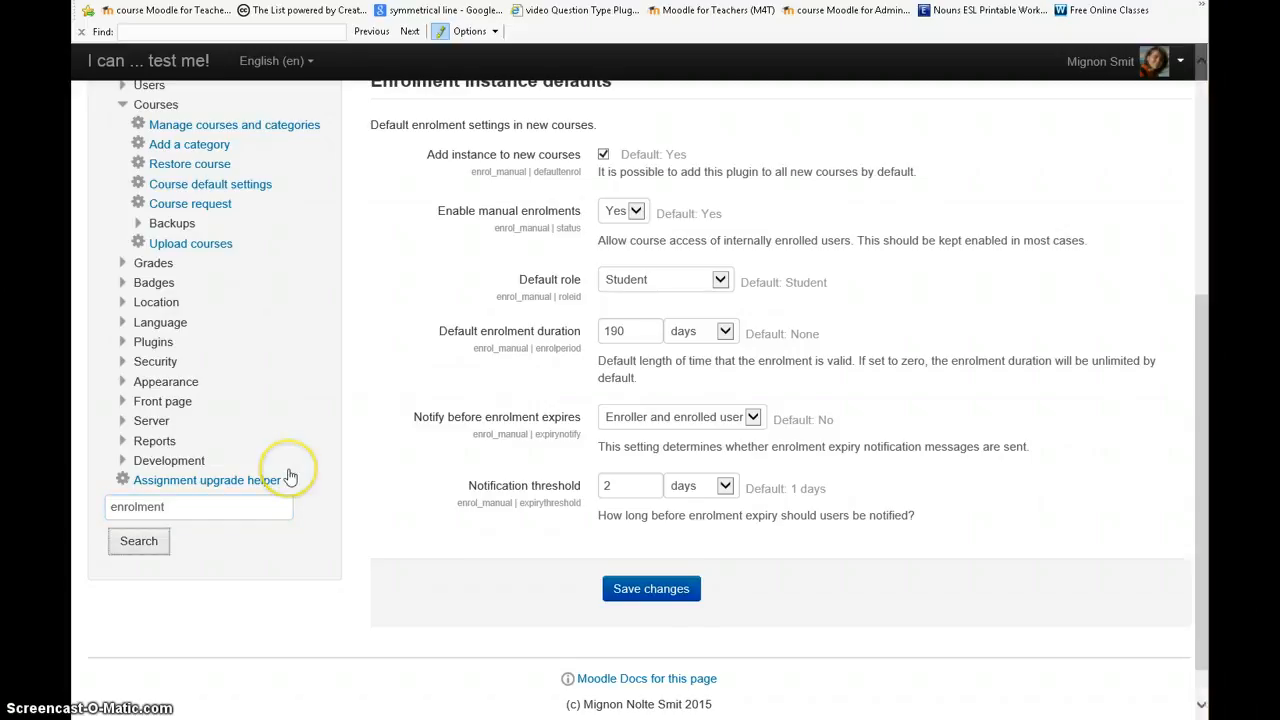
Step: Go to Plugins > Enrolments > Manage enrol plugins
click(138, 540)
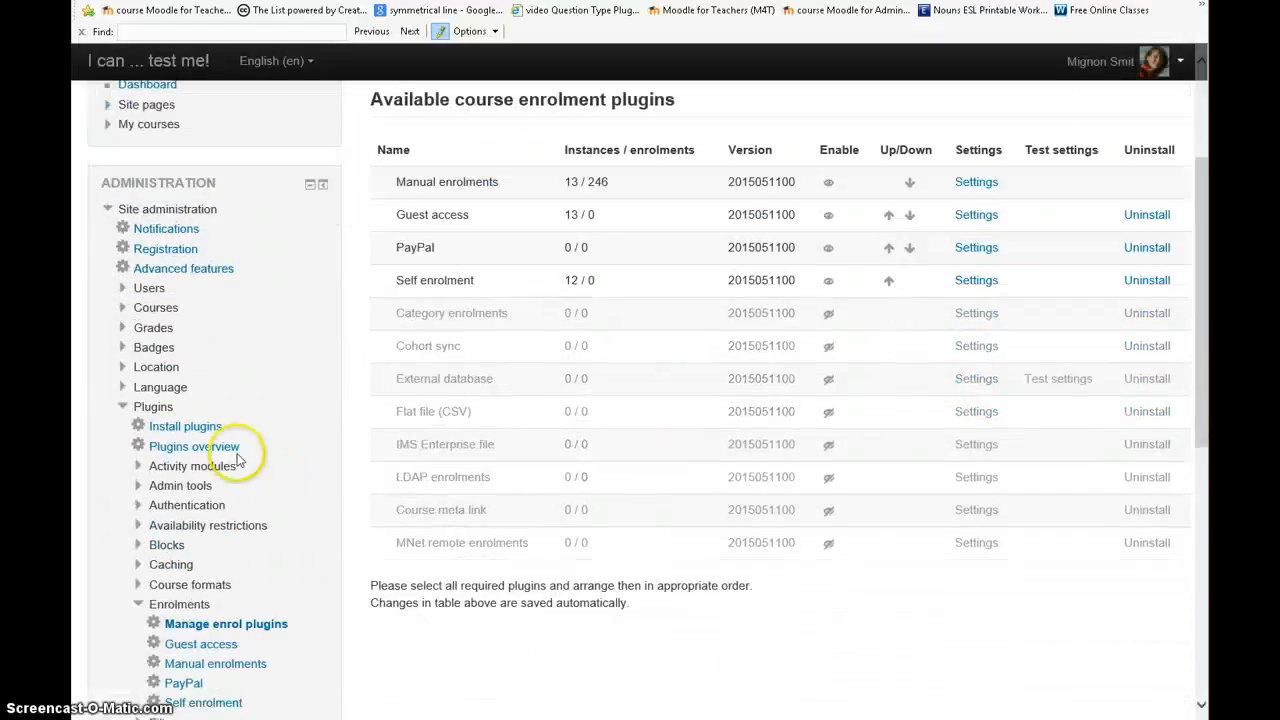
mouse_move(252, 497)
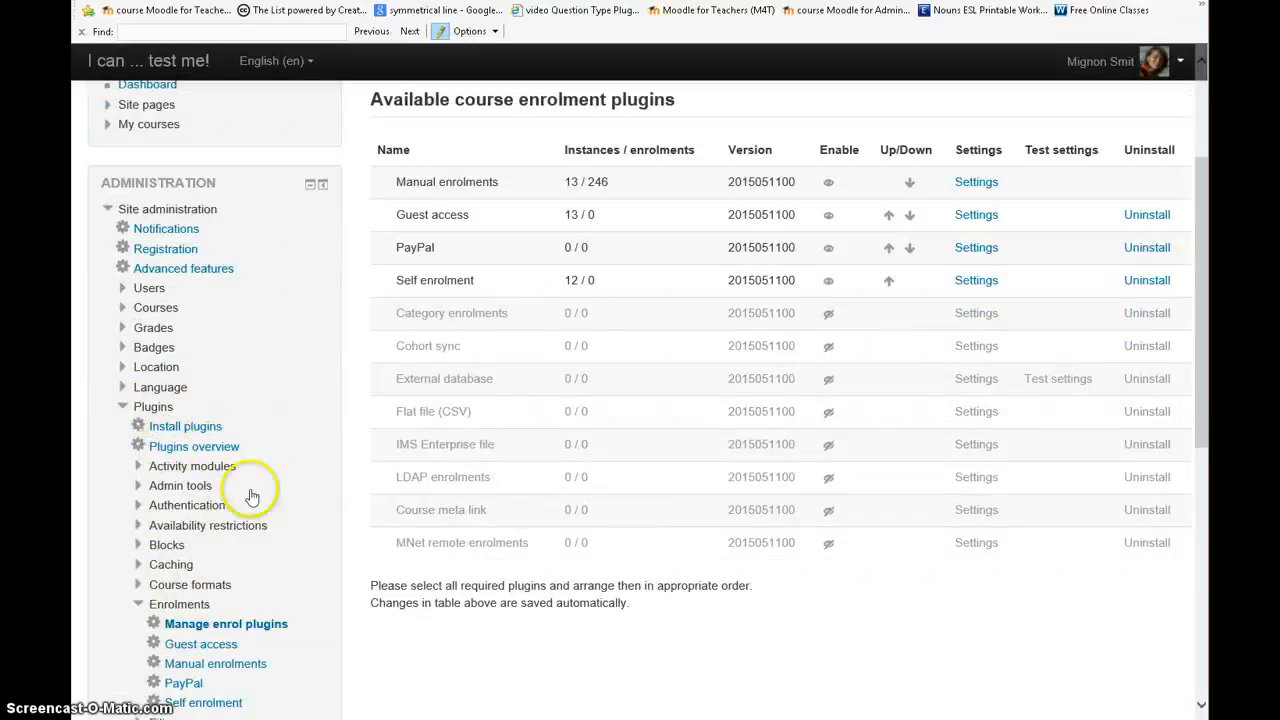
mouse_move(703, 373)
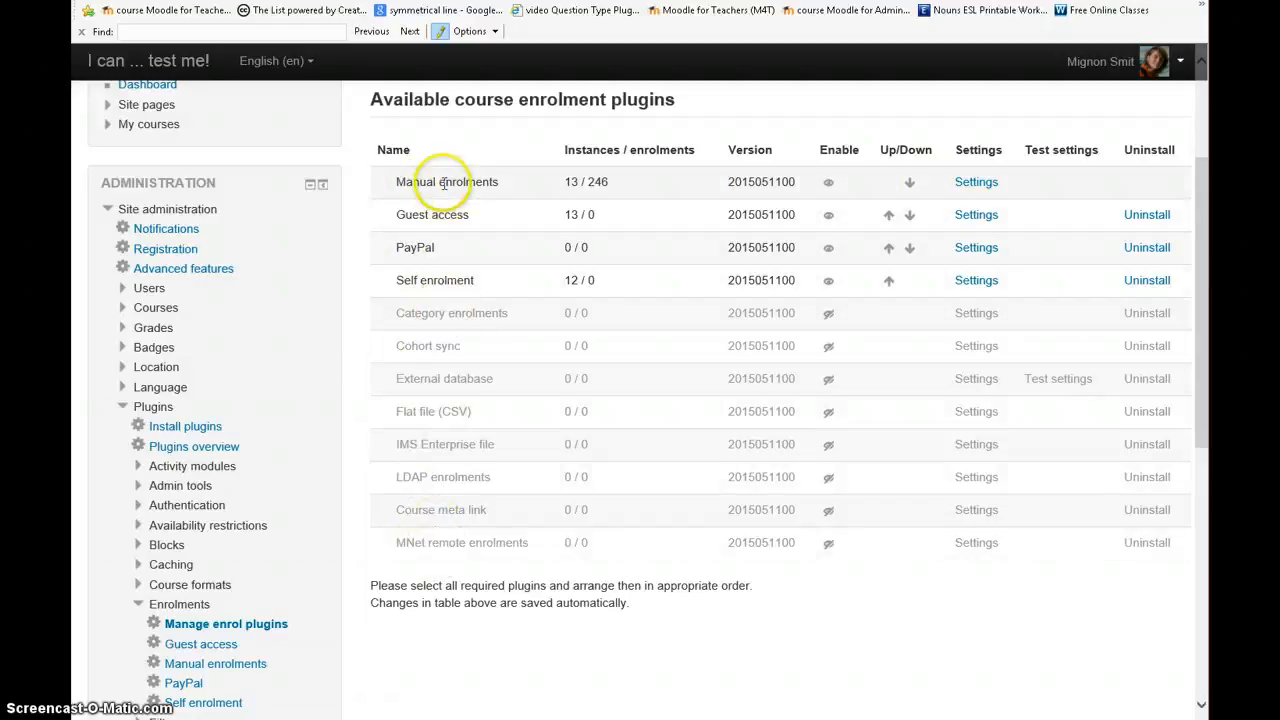
mouse_move(450, 578)
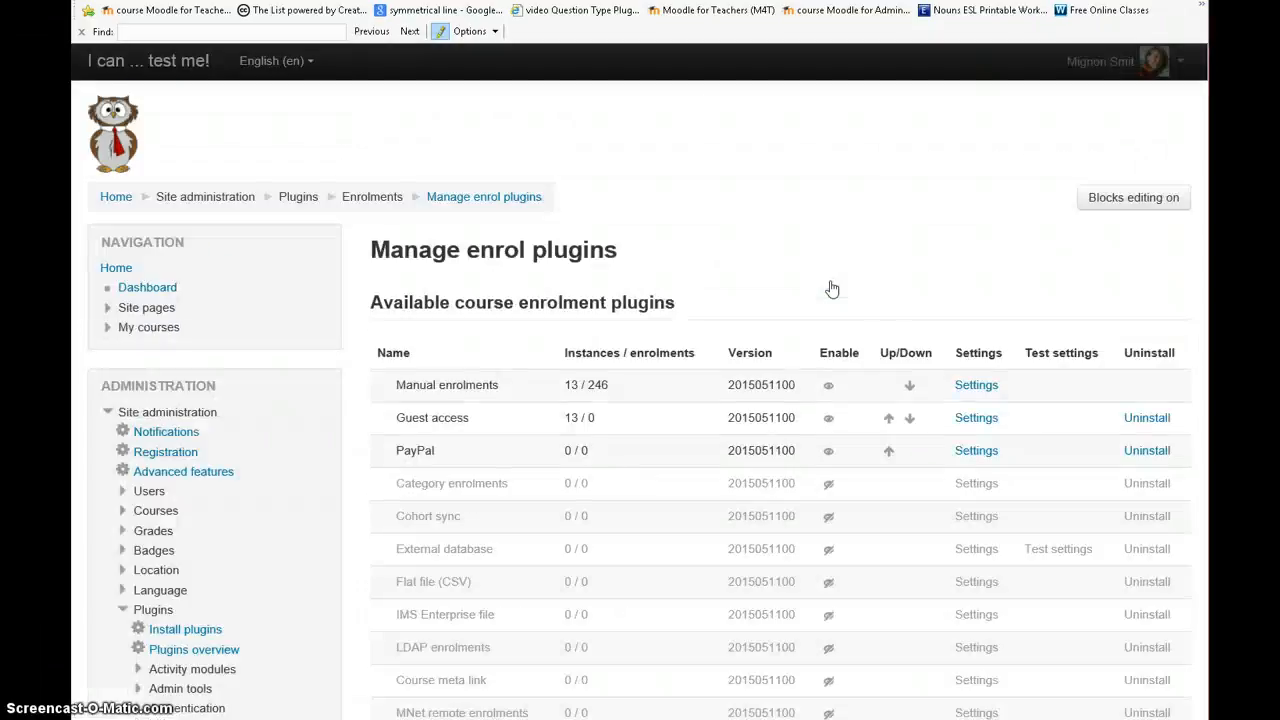
scroll(down, 3)
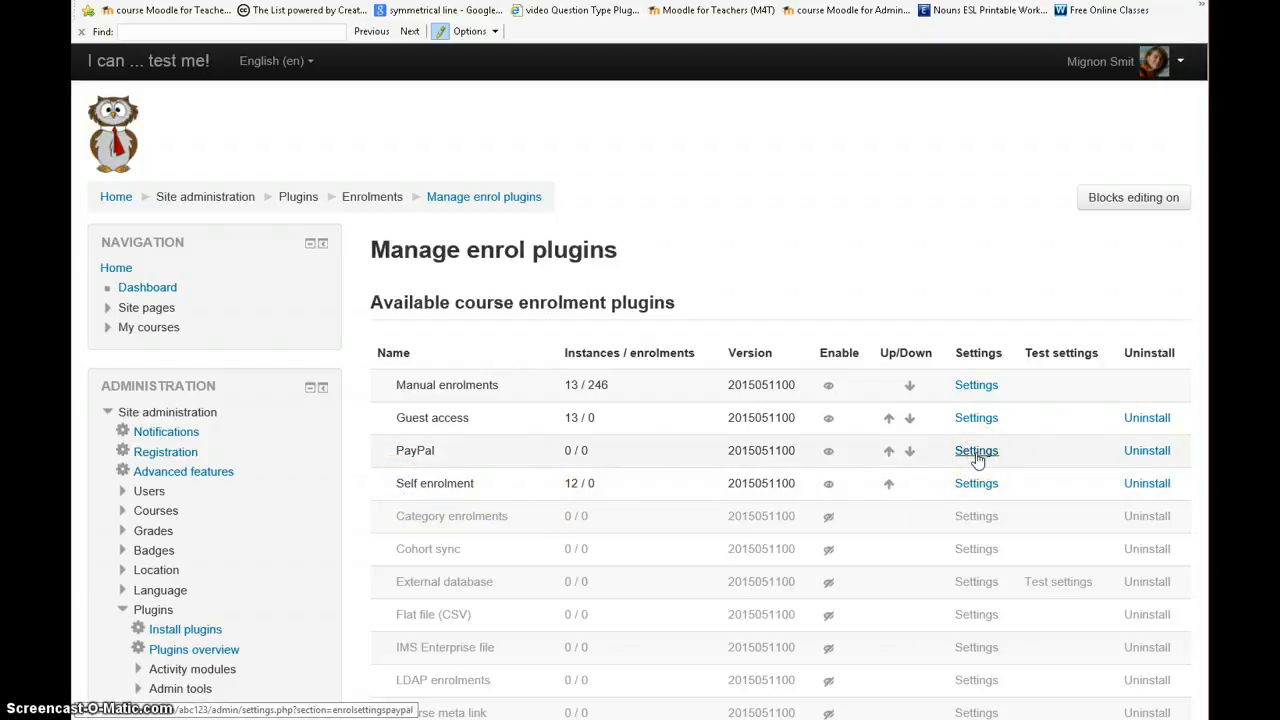
Step: Open the PayPal plugin settings and review its business email and Notify checkboxes
click(976, 450)
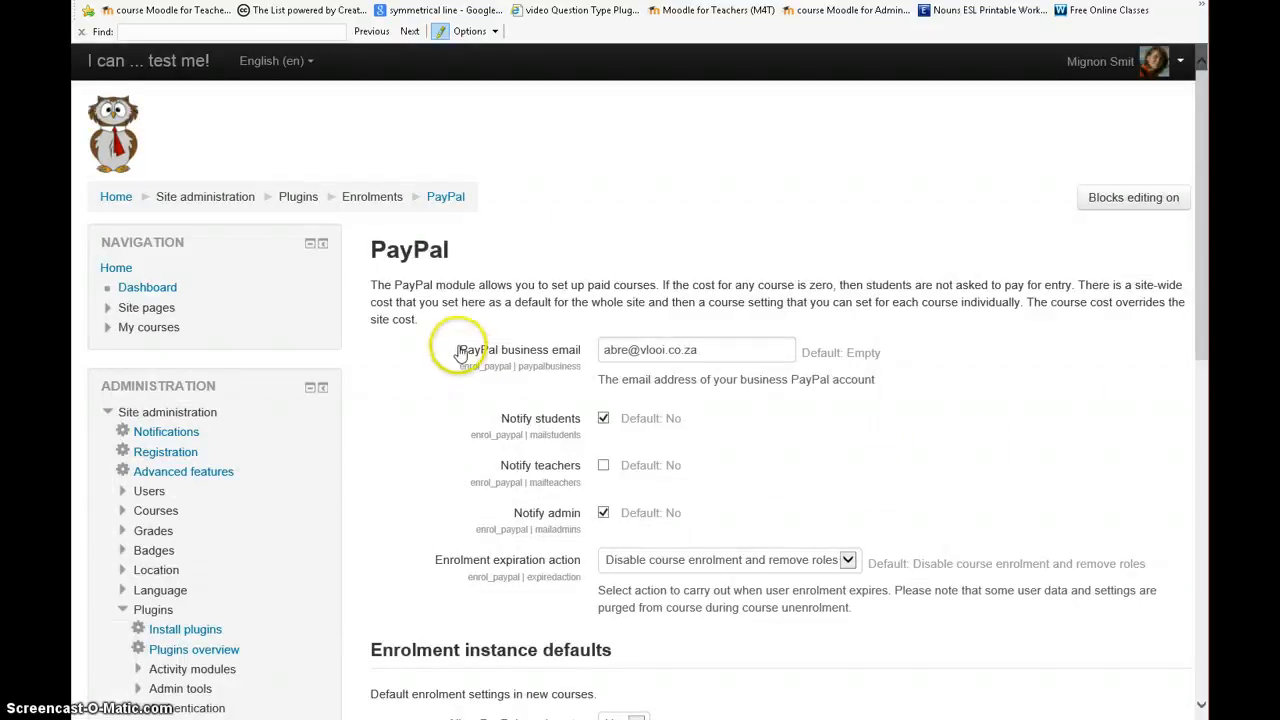
click(695, 349)
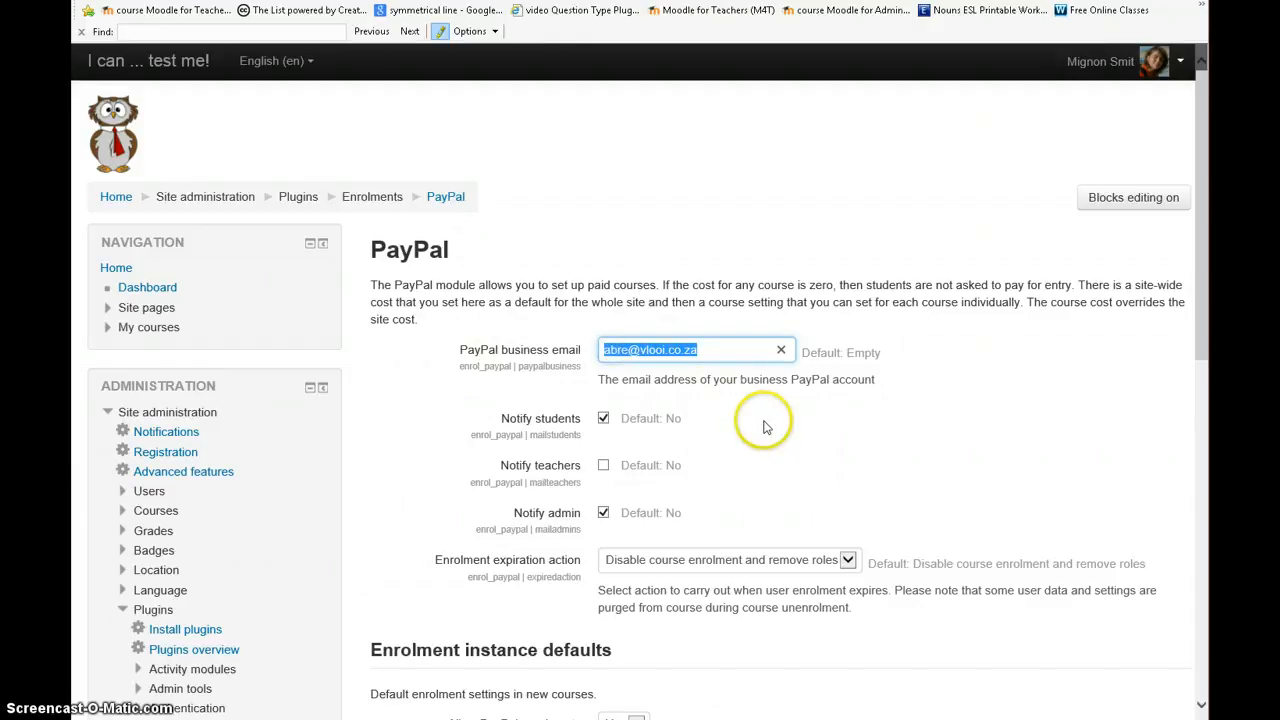
mouse_move(725, 415)
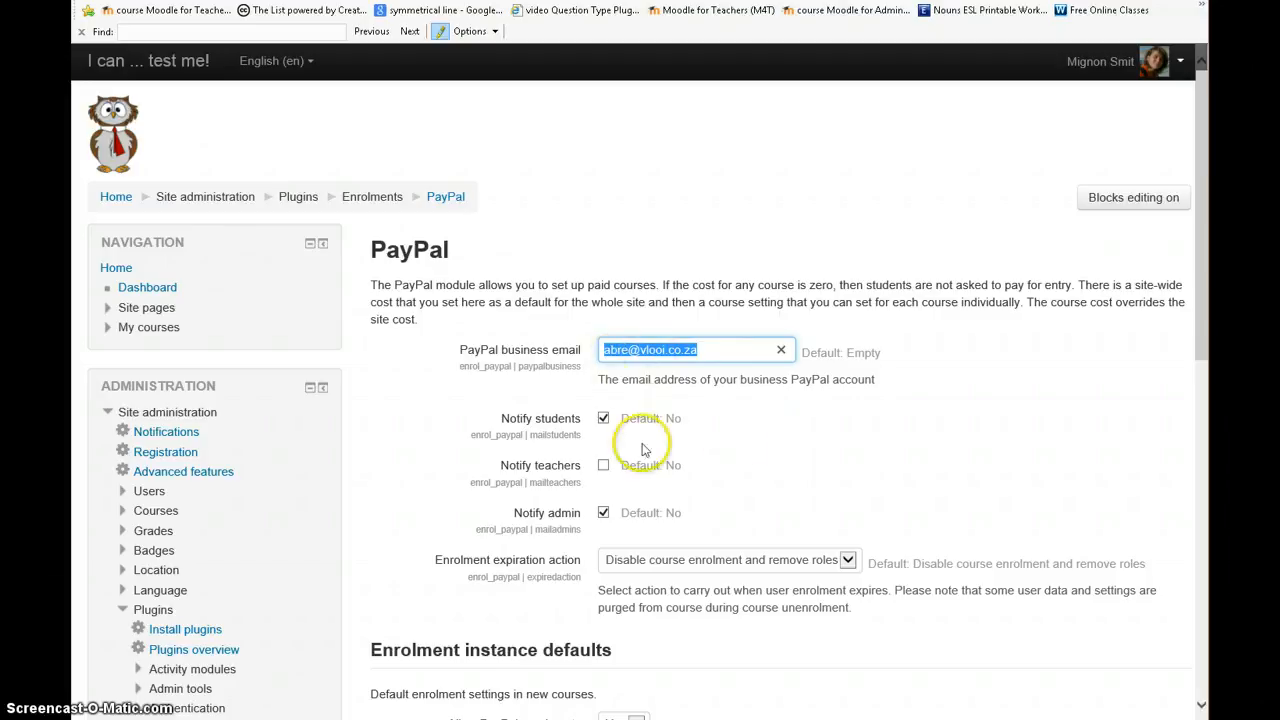
scroll(down, 3)
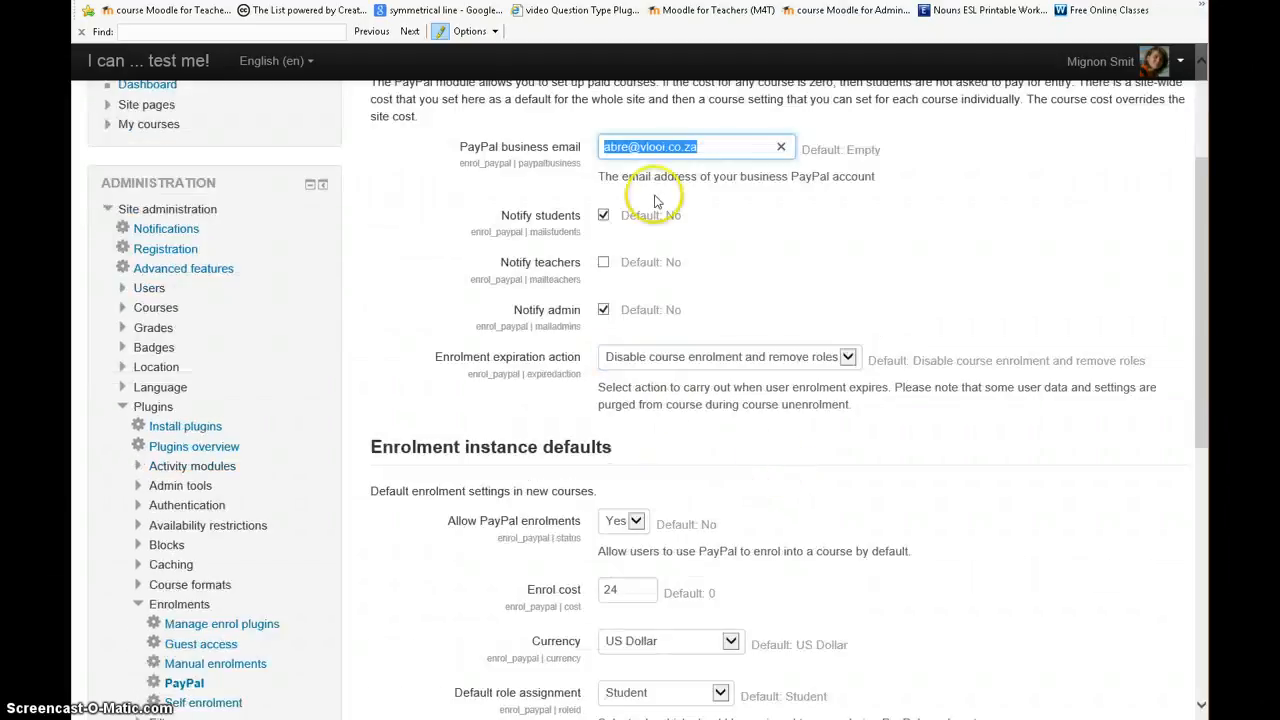
mouse_move(558, 326)
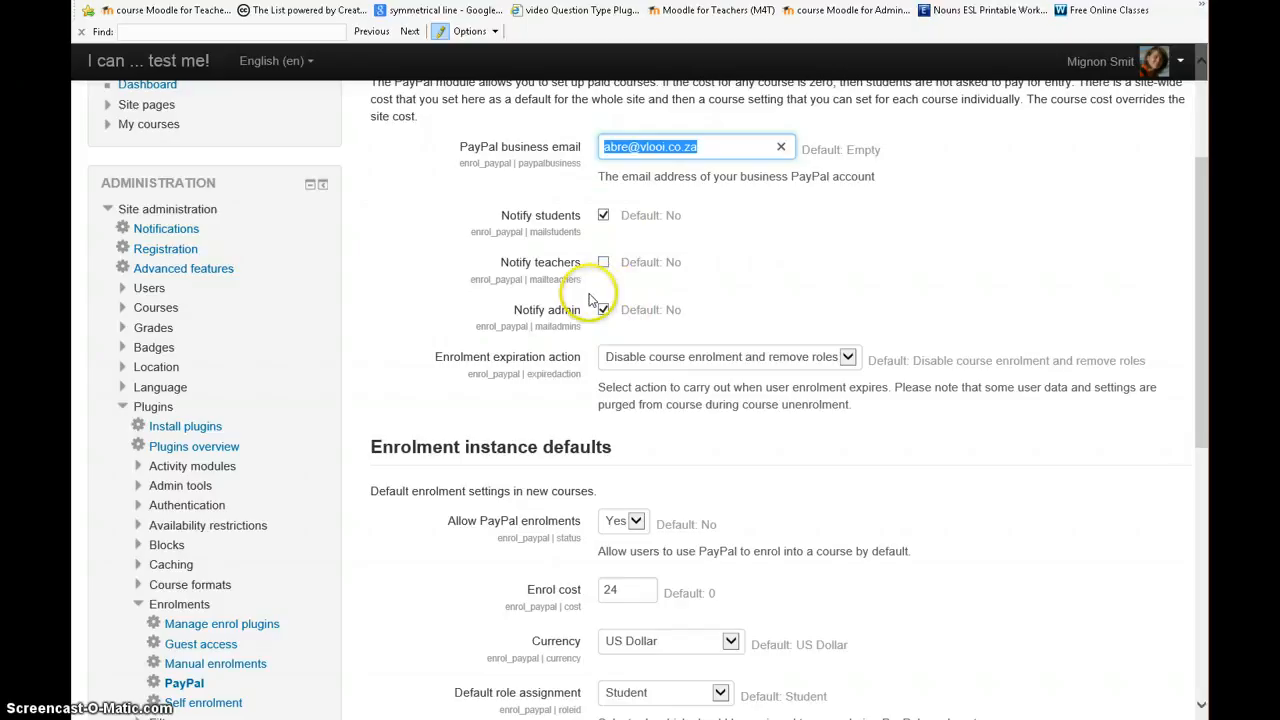
click(603, 309)
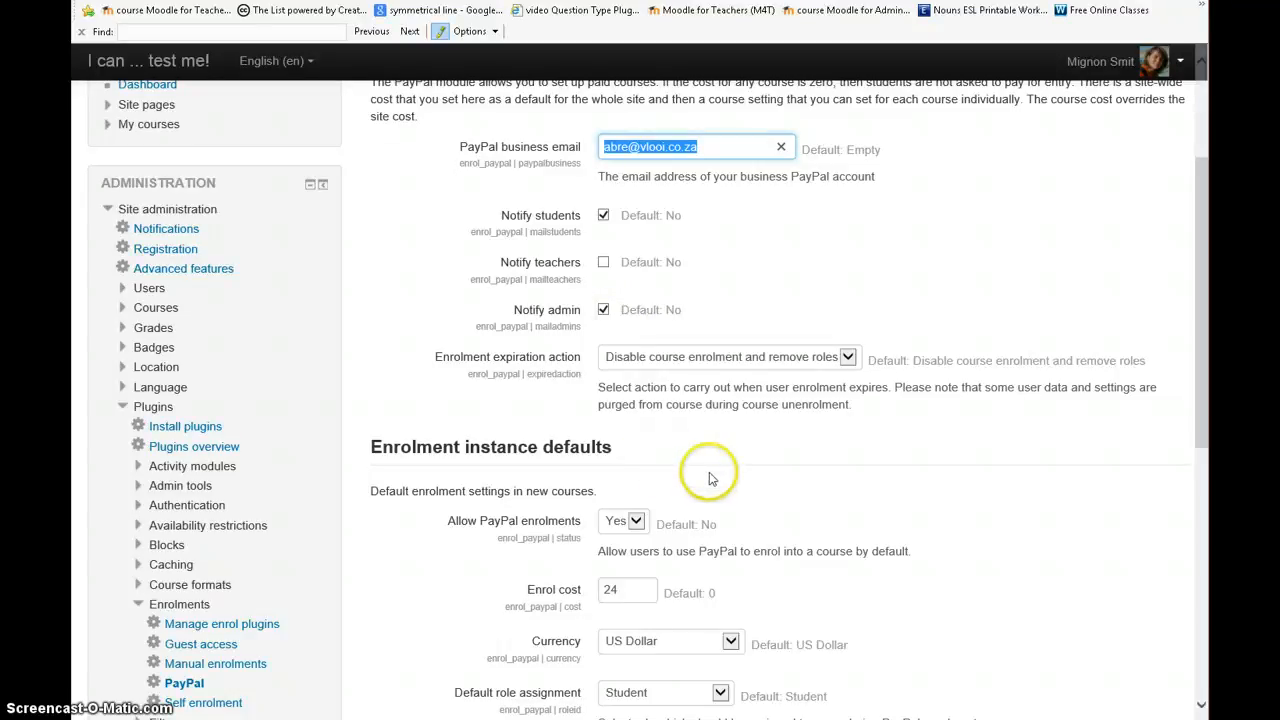
Step: Keep PayPal enrolments allowed in US Dollar, and raise the enrol cost to 26
scroll(down, 3)
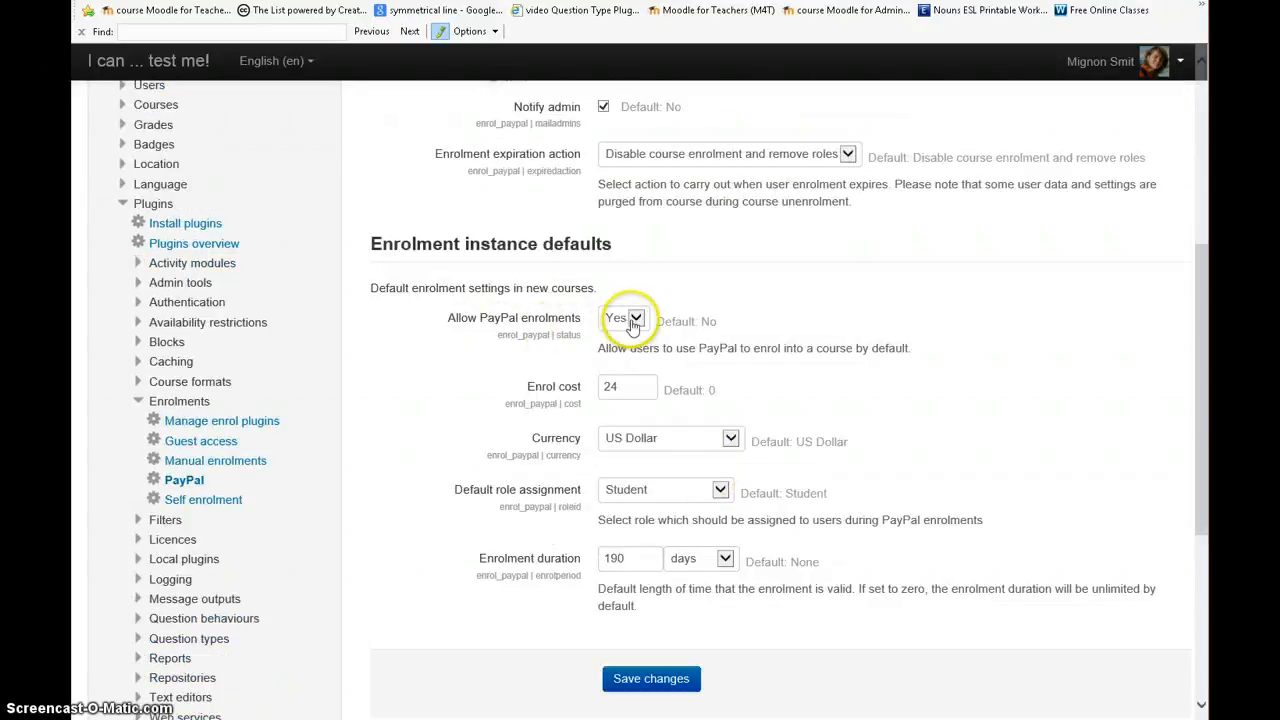
click(635, 318)
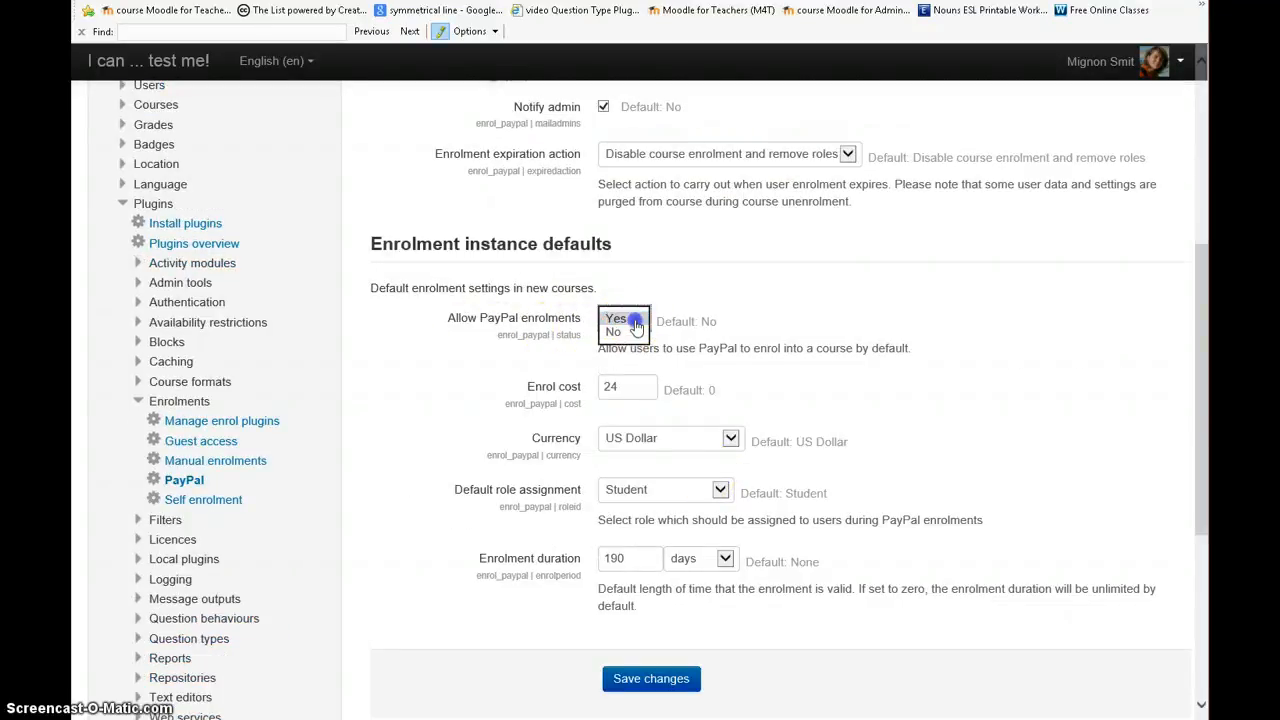
click(616, 318)
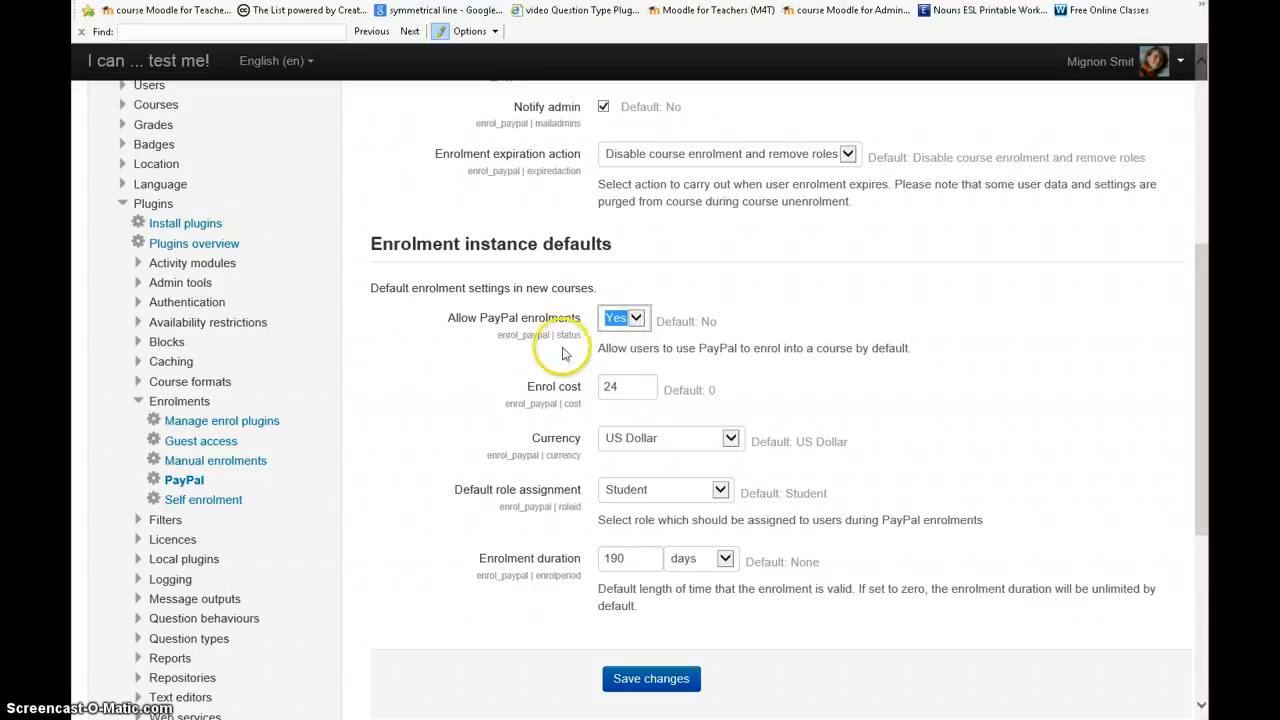
mouse_move(568, 403)
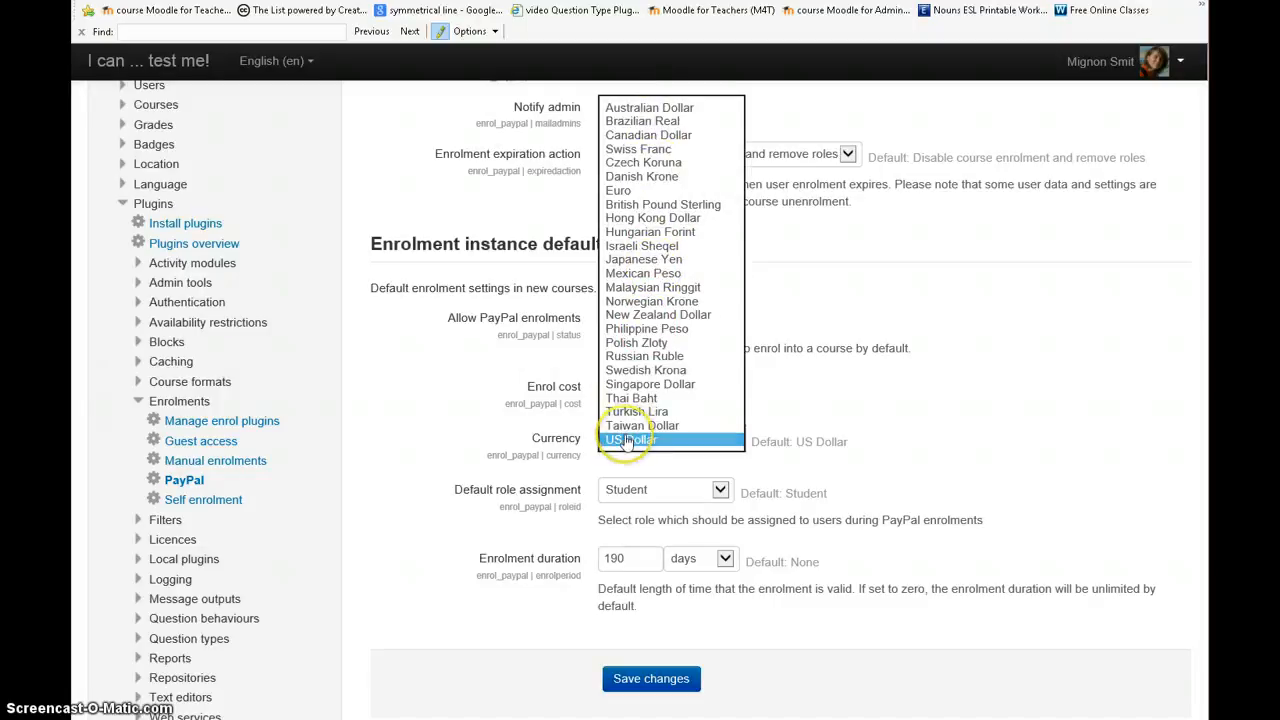
click(630, 440)
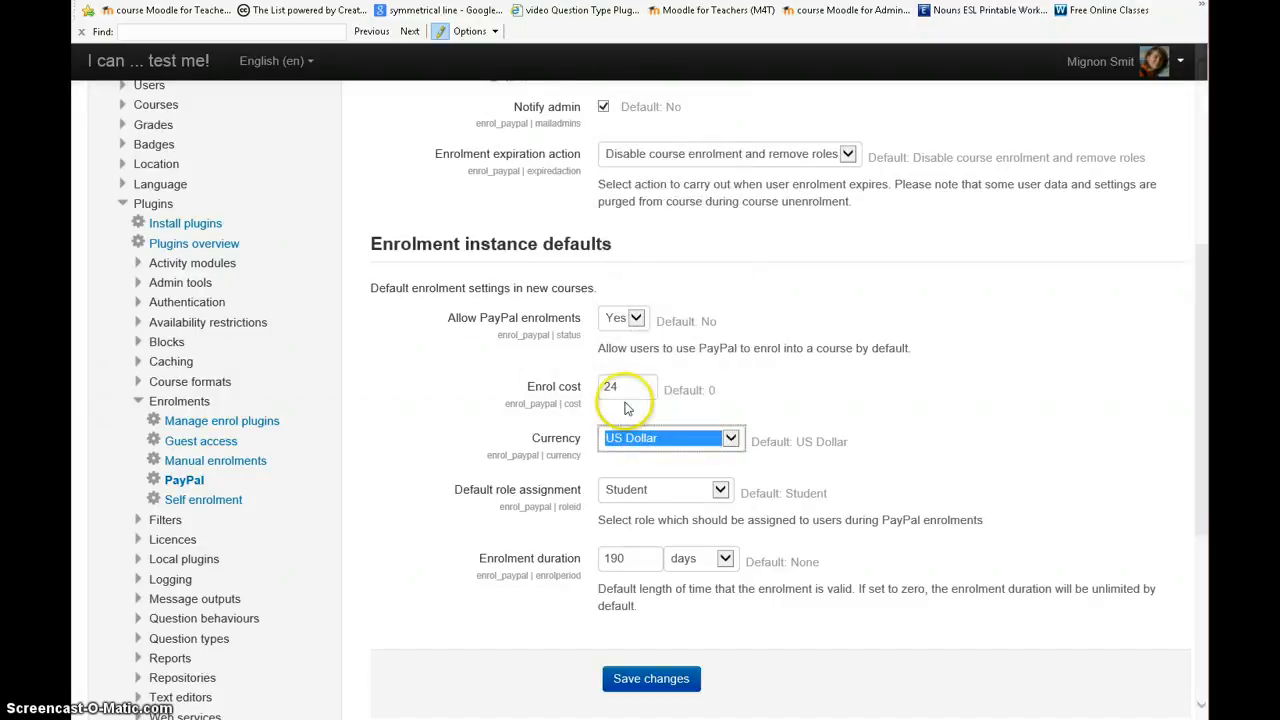
click(627, 386)
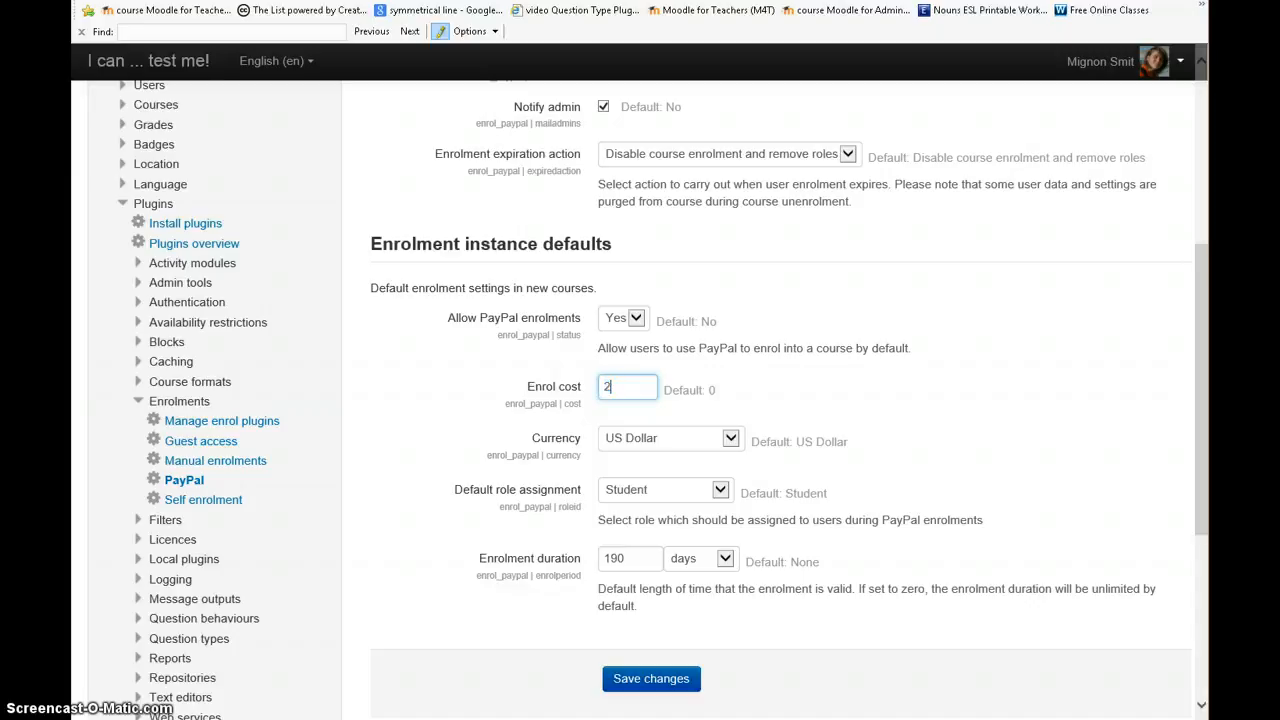
text(6)
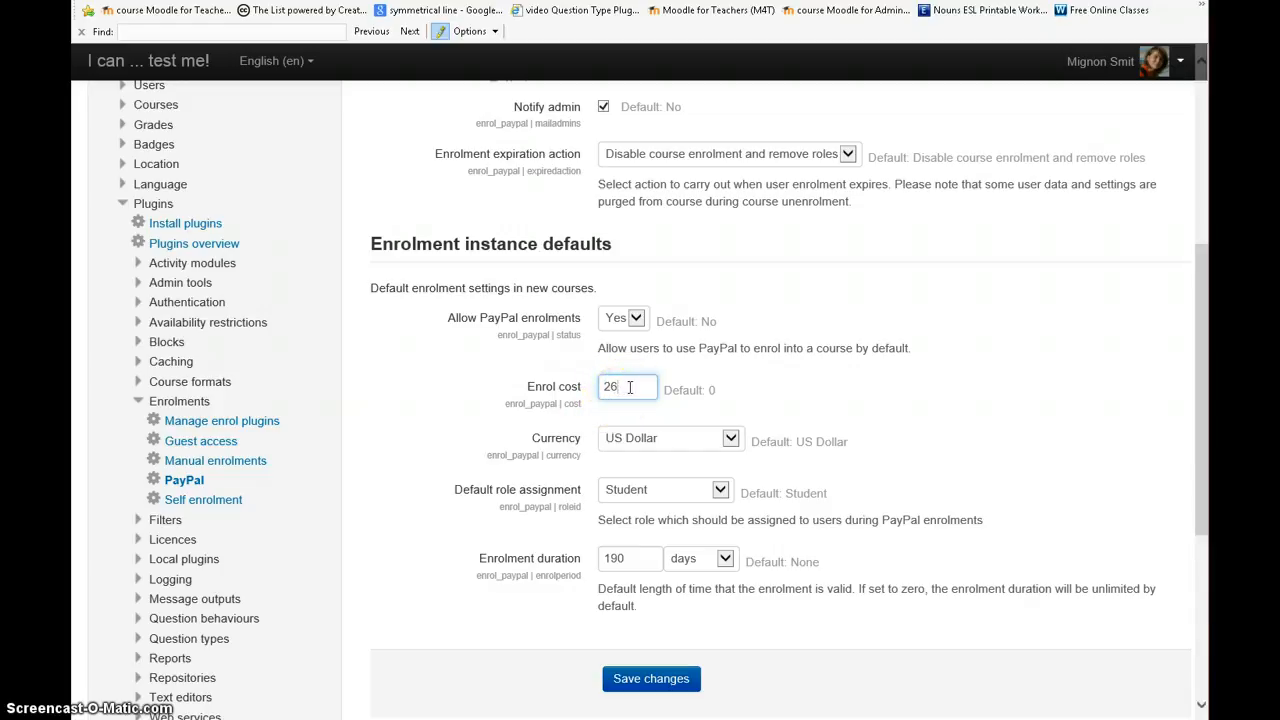
mouse_move(657, 520)
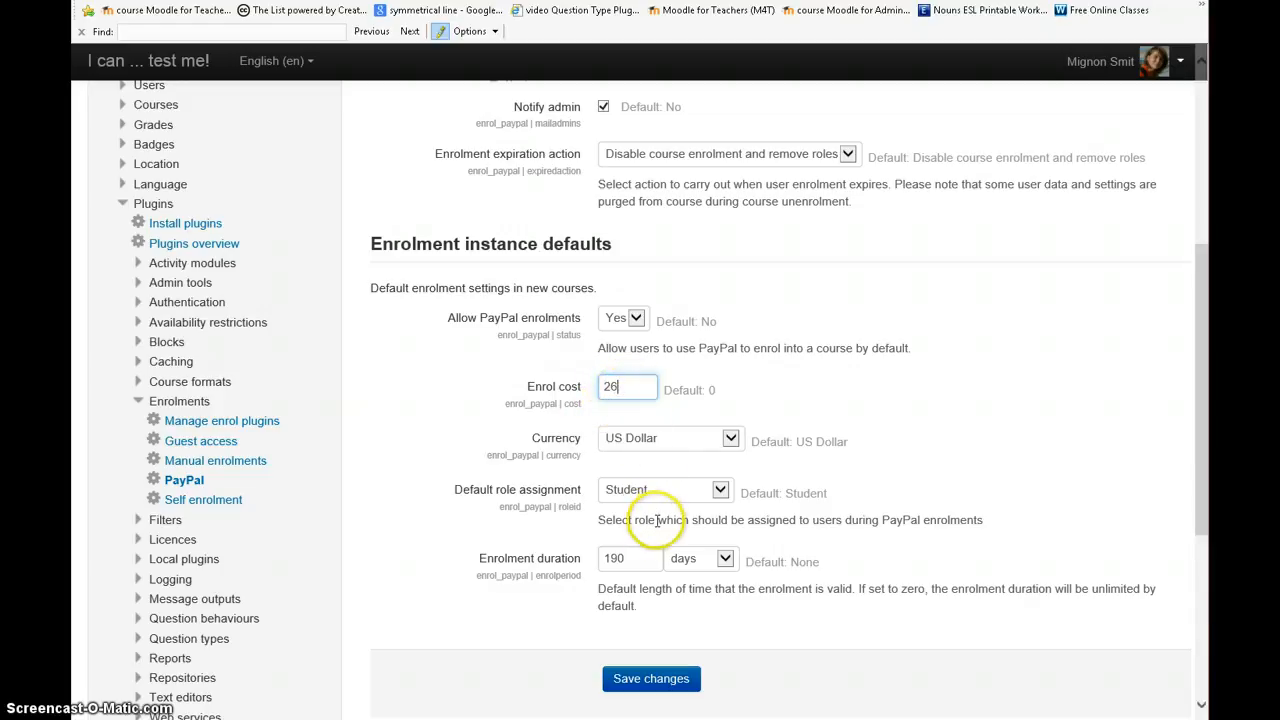
triple_click(628, 558)
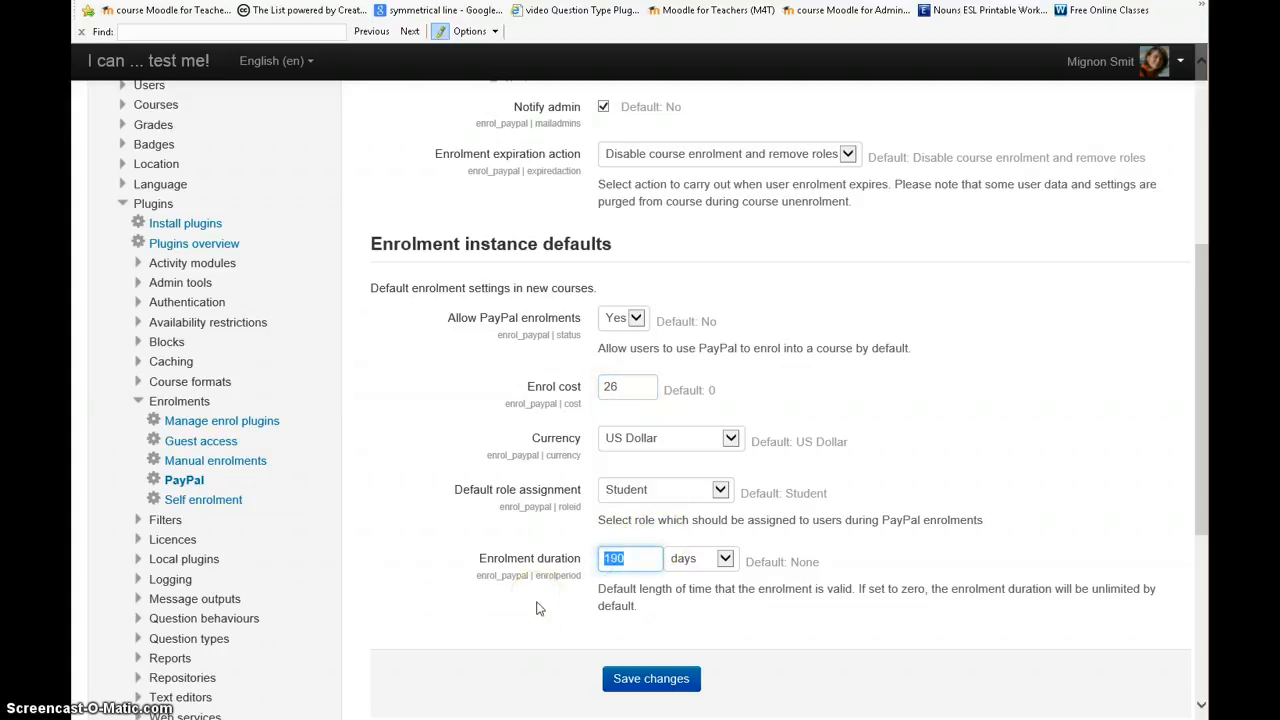
scroll(down, 3)
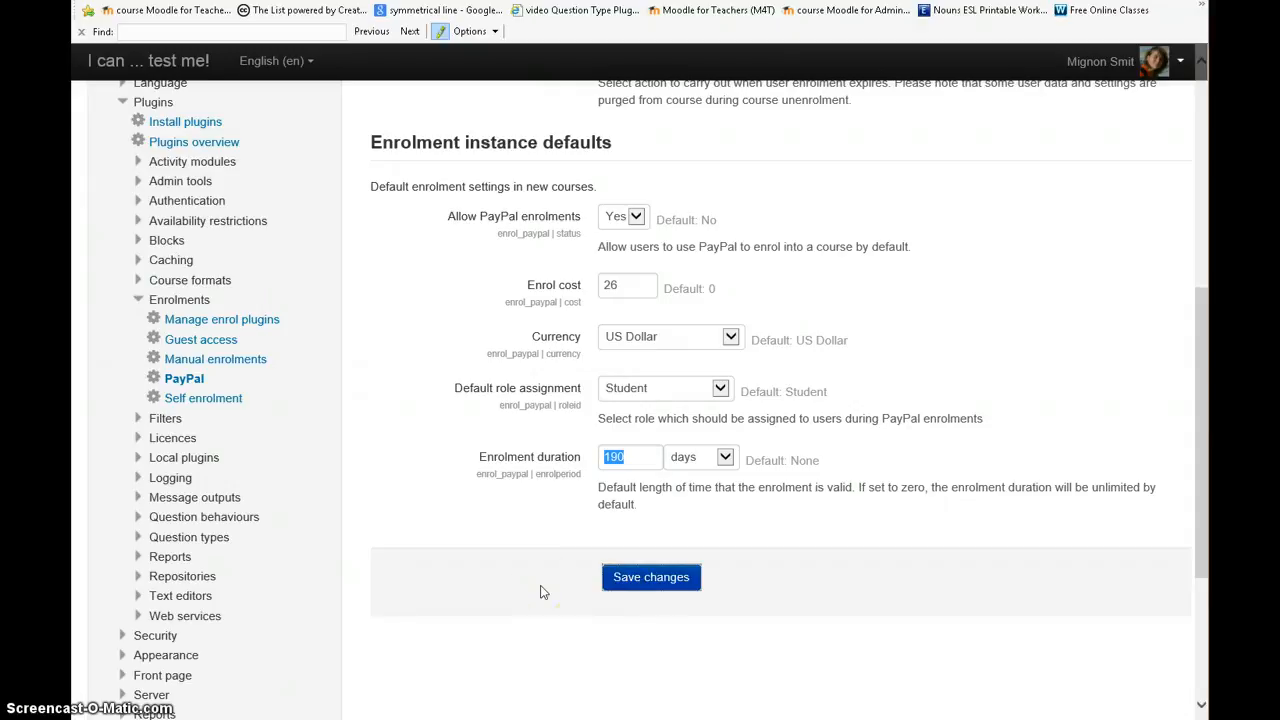
Step: Save the PayPal settings with the 26 USD cost and 190-day duration
click(651, 577)
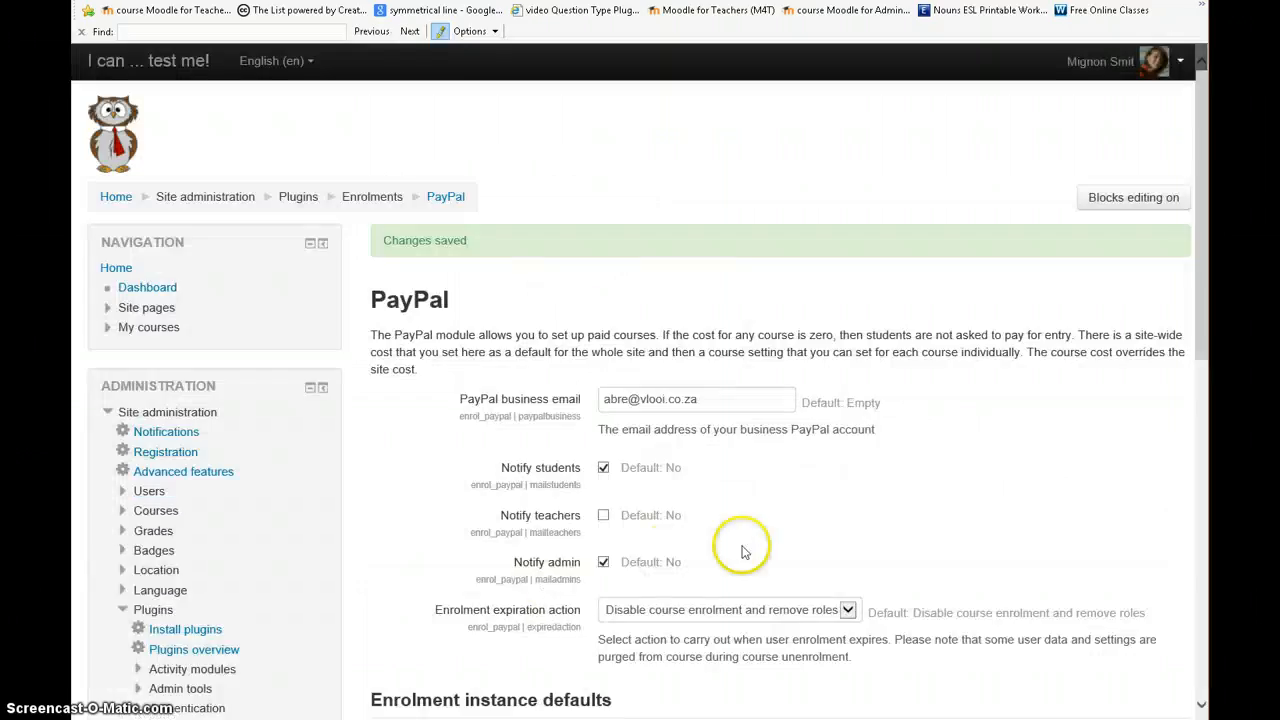
scroll(down, 3)
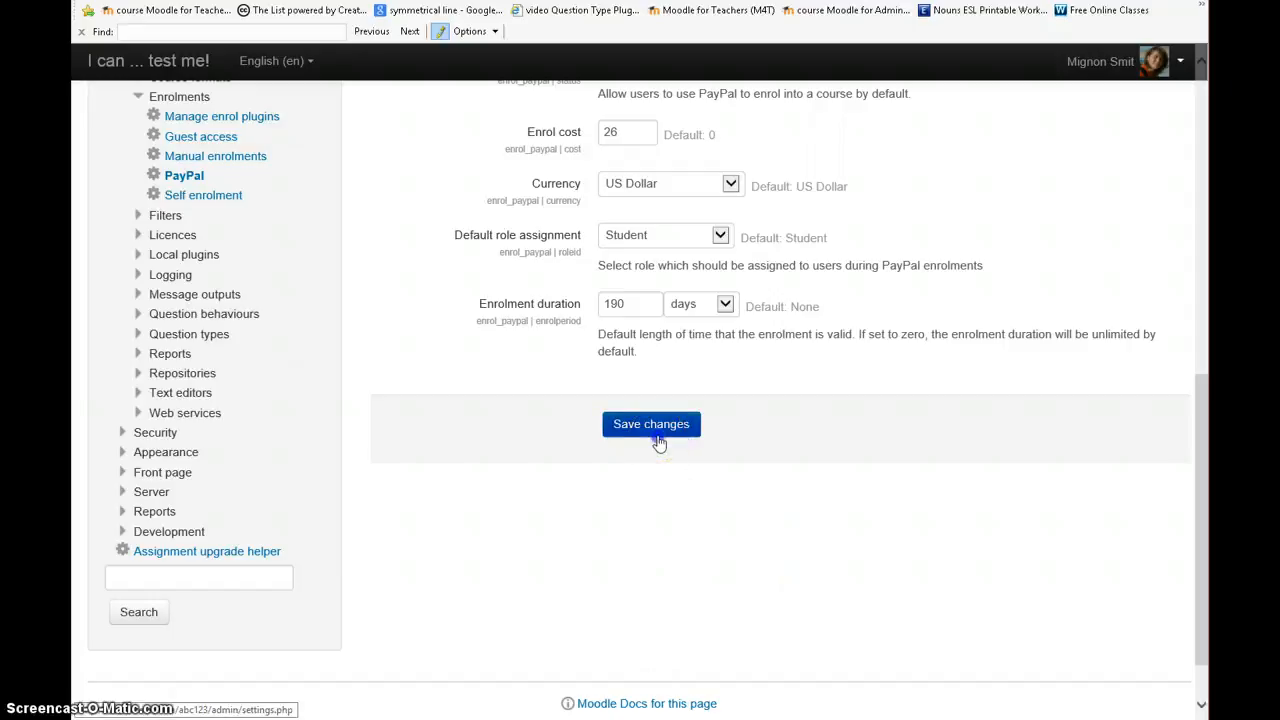
click(651, 424)
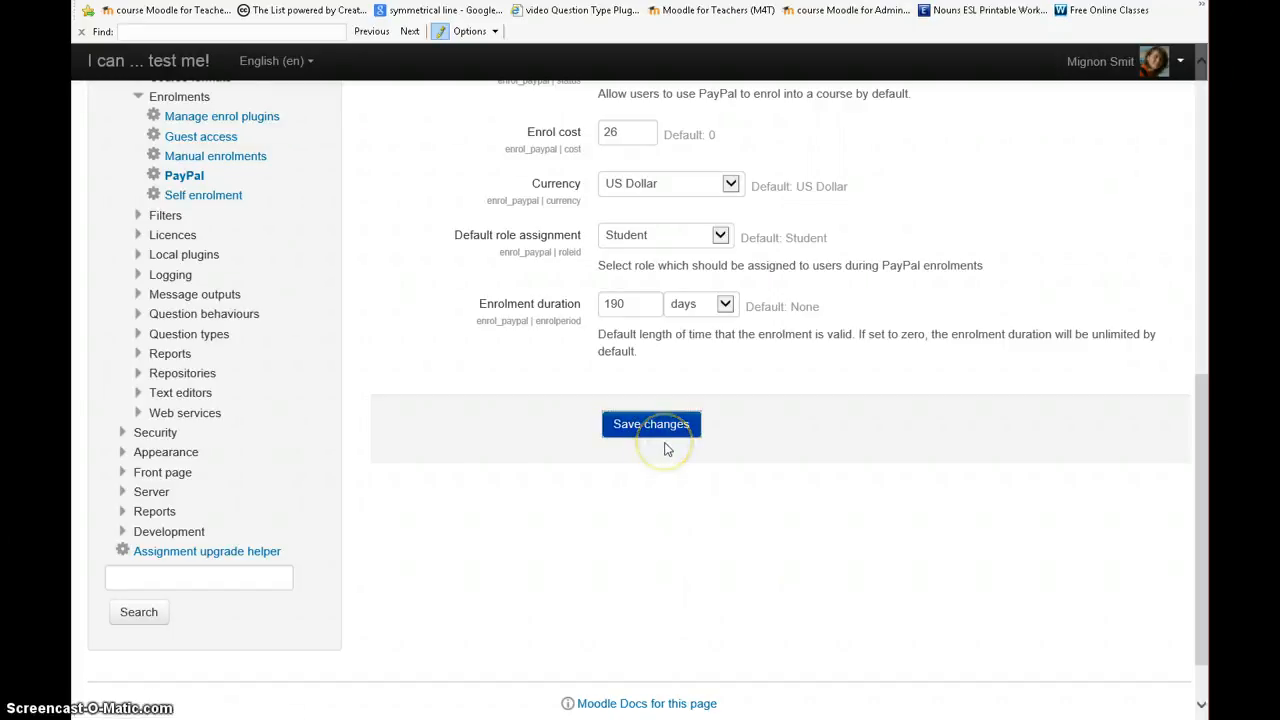
click(651, 423)
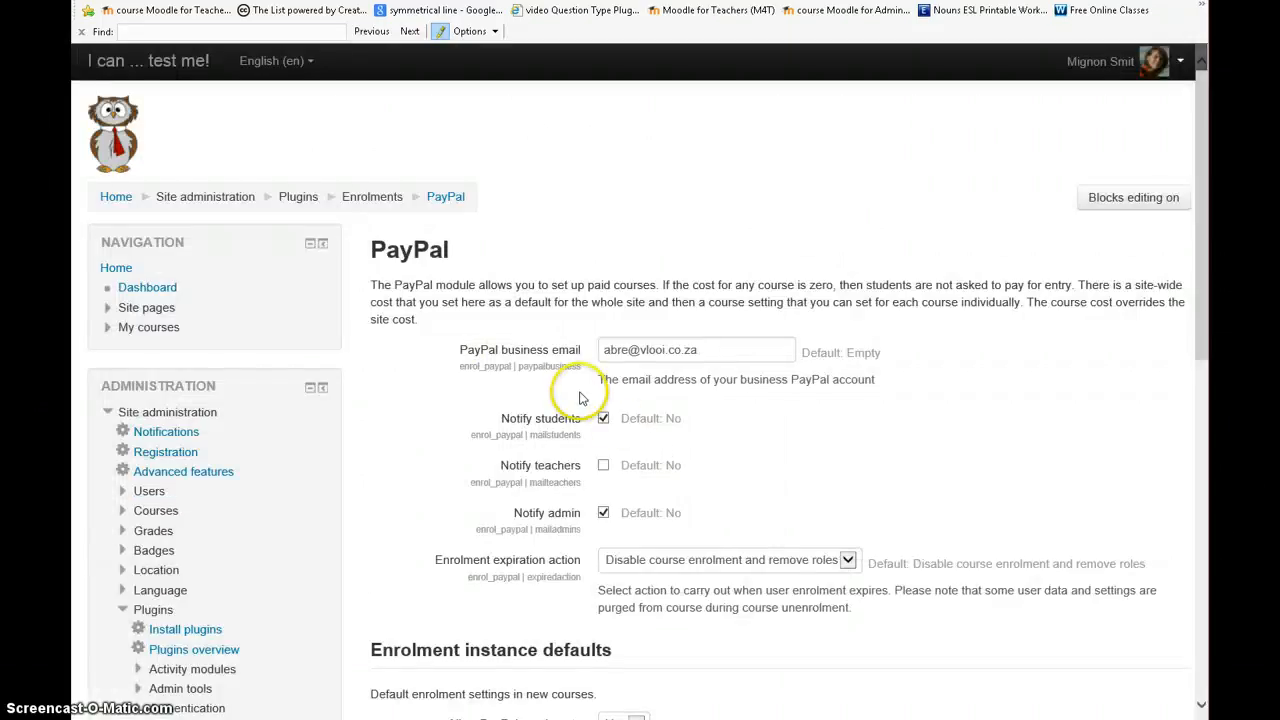
Step: Tick Require enrolment key on the Self enrolment settings page
scroll(down, 3)
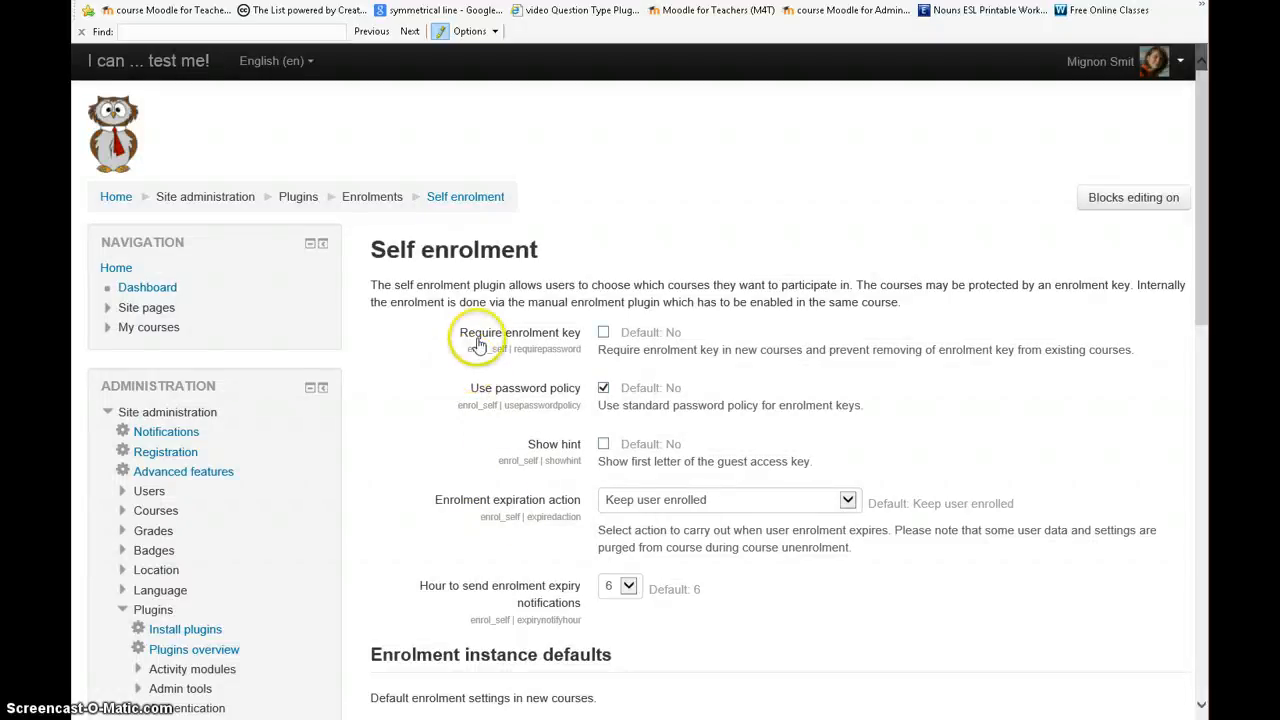
click(603, 332)
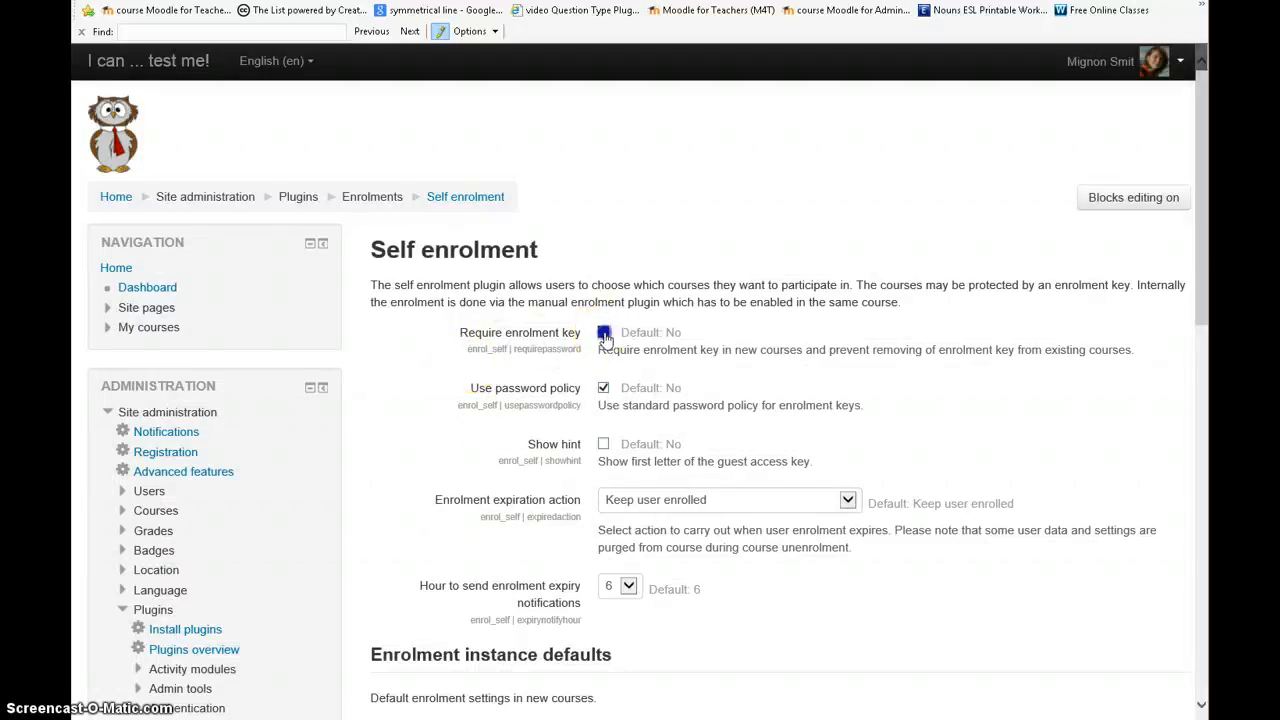
click(603, 332)
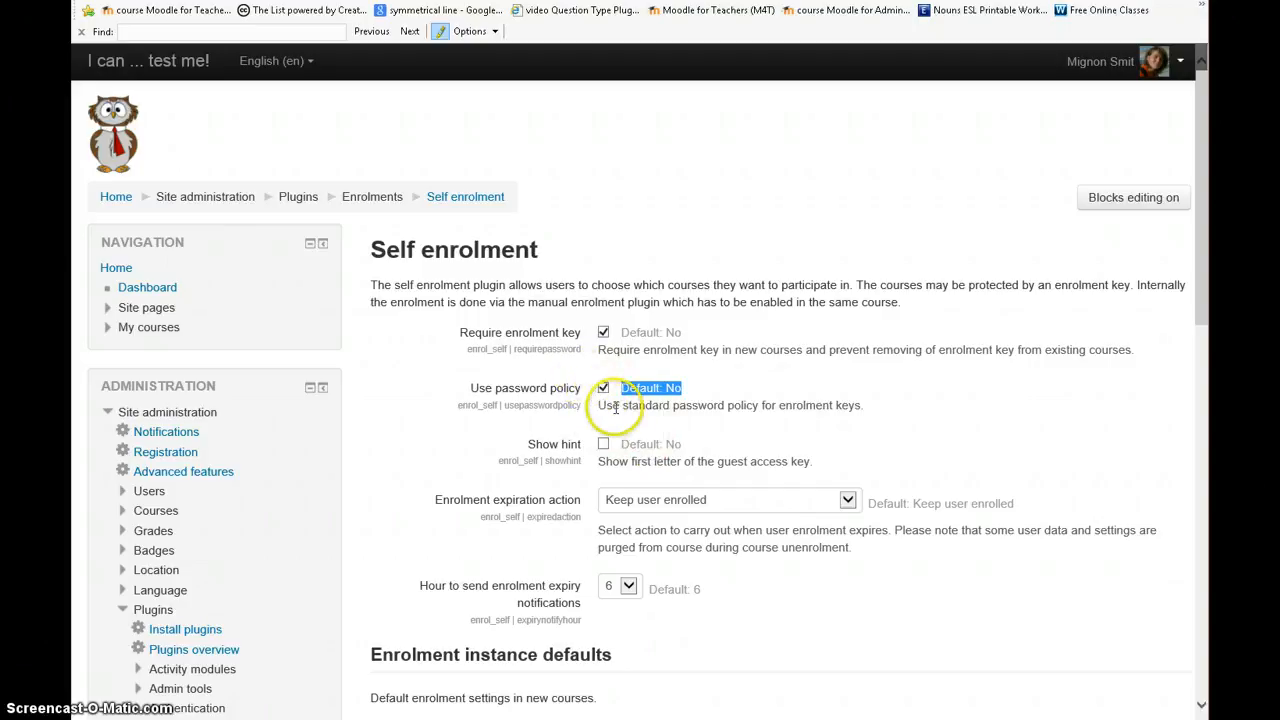
mouse_move(694, 430)
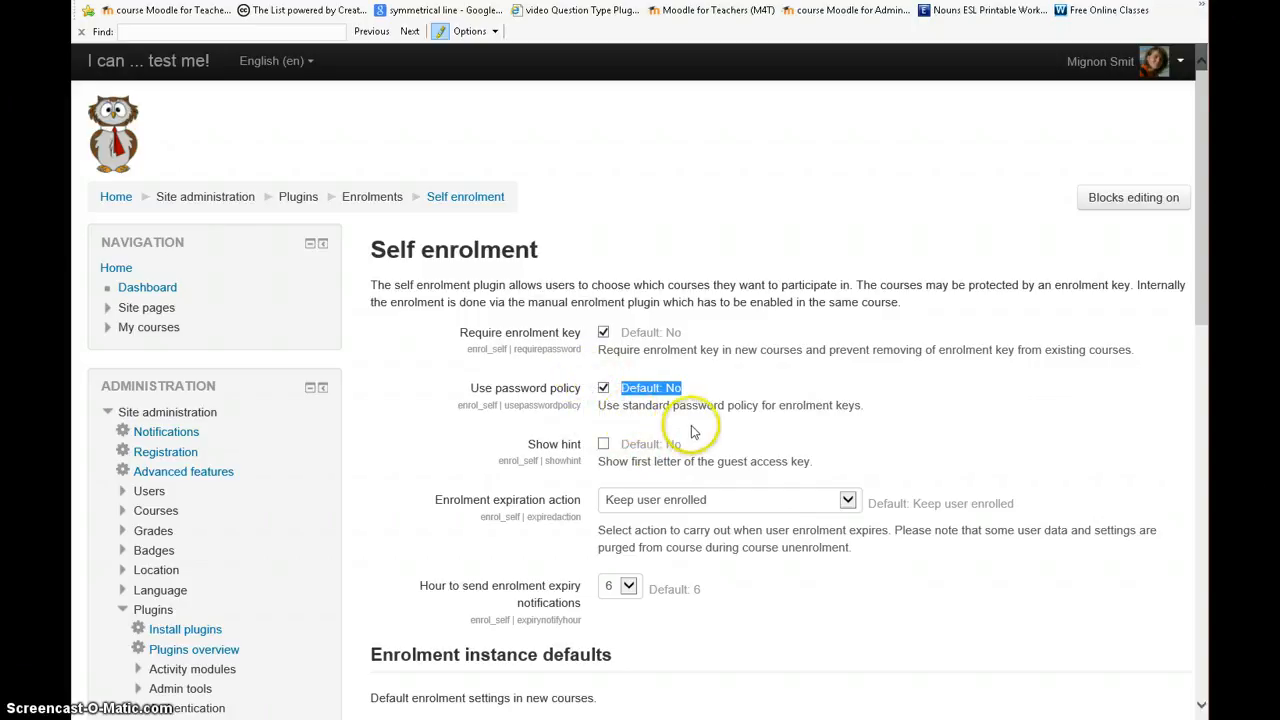
scroll(down, 3)
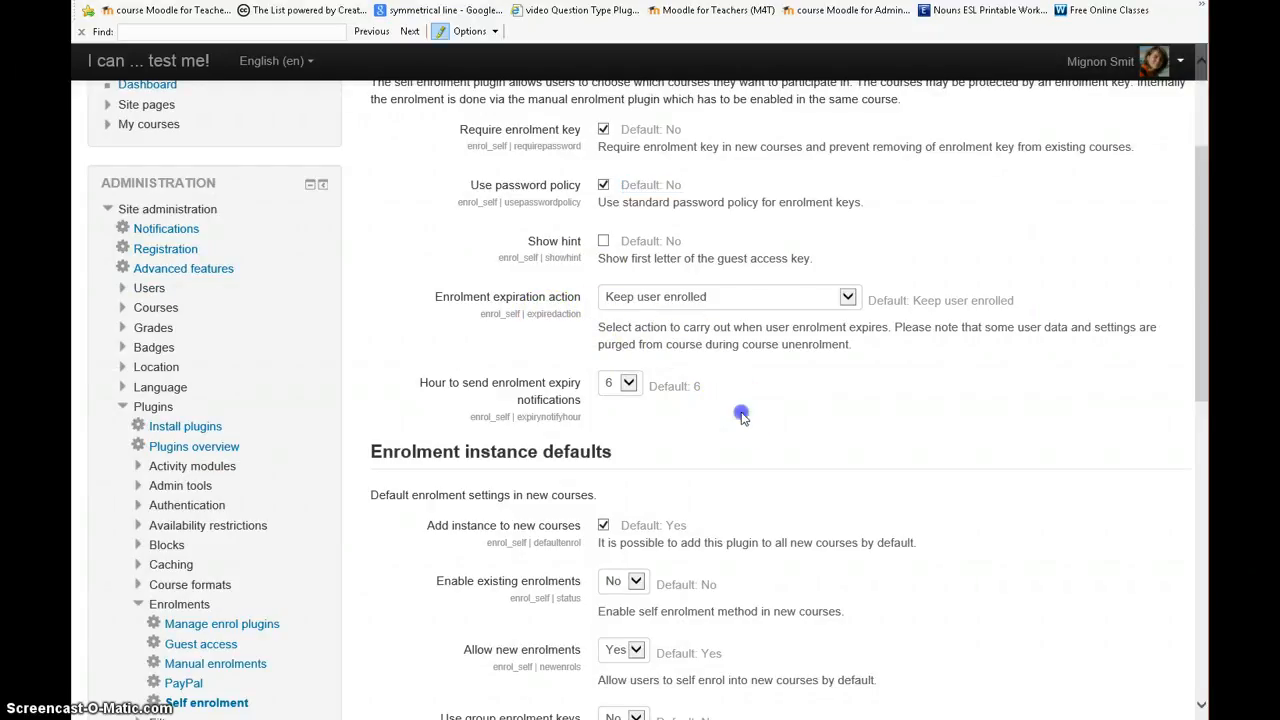
scroll(down, 3)
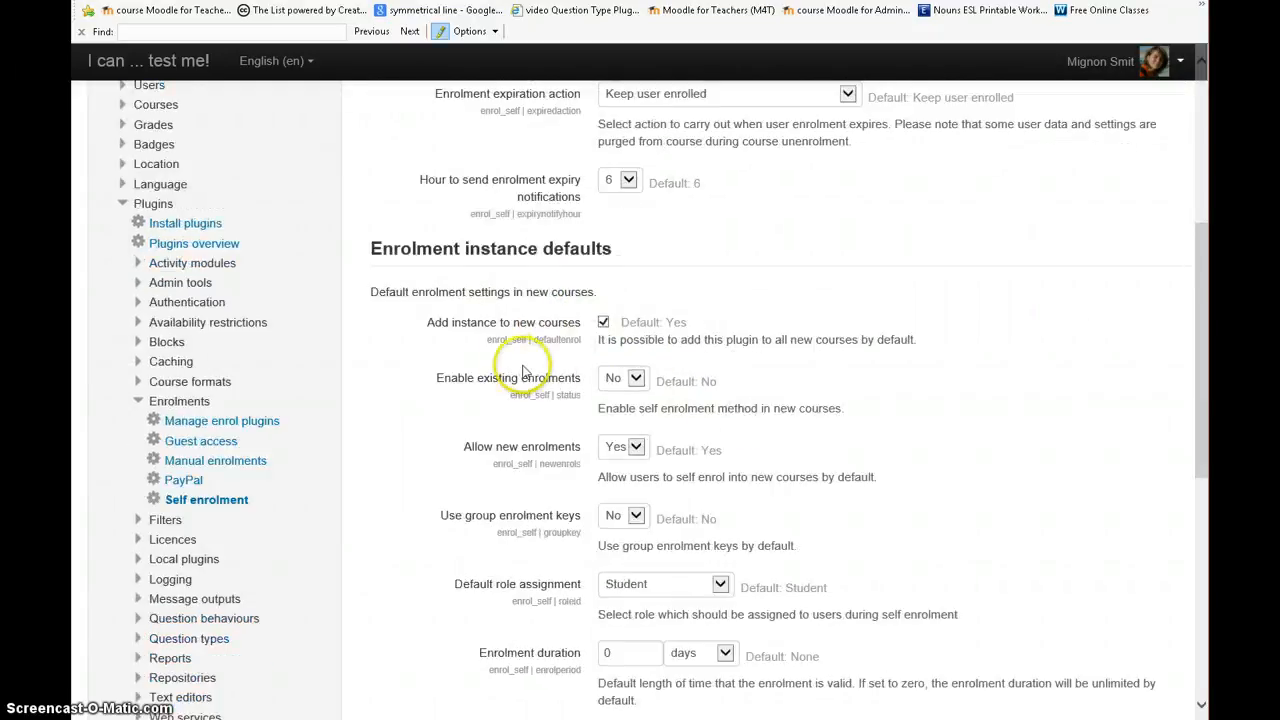
mouse_move(517, 389)
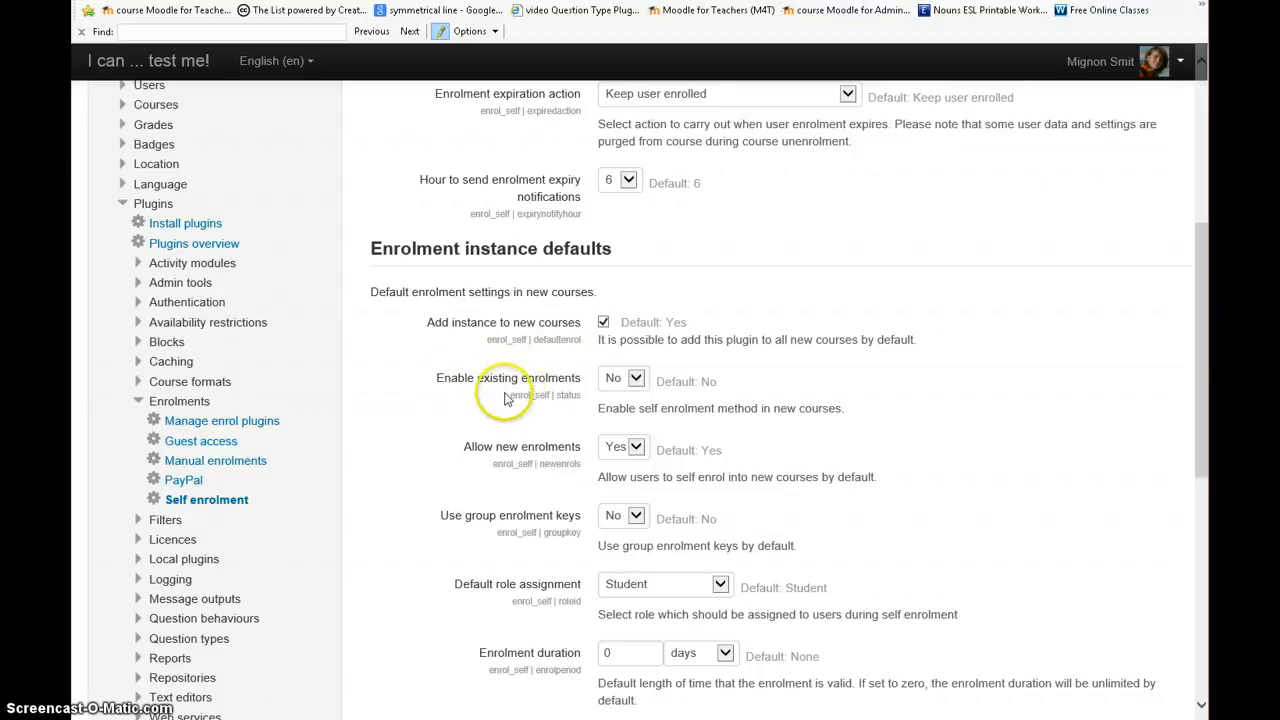
scroll(down, 3)
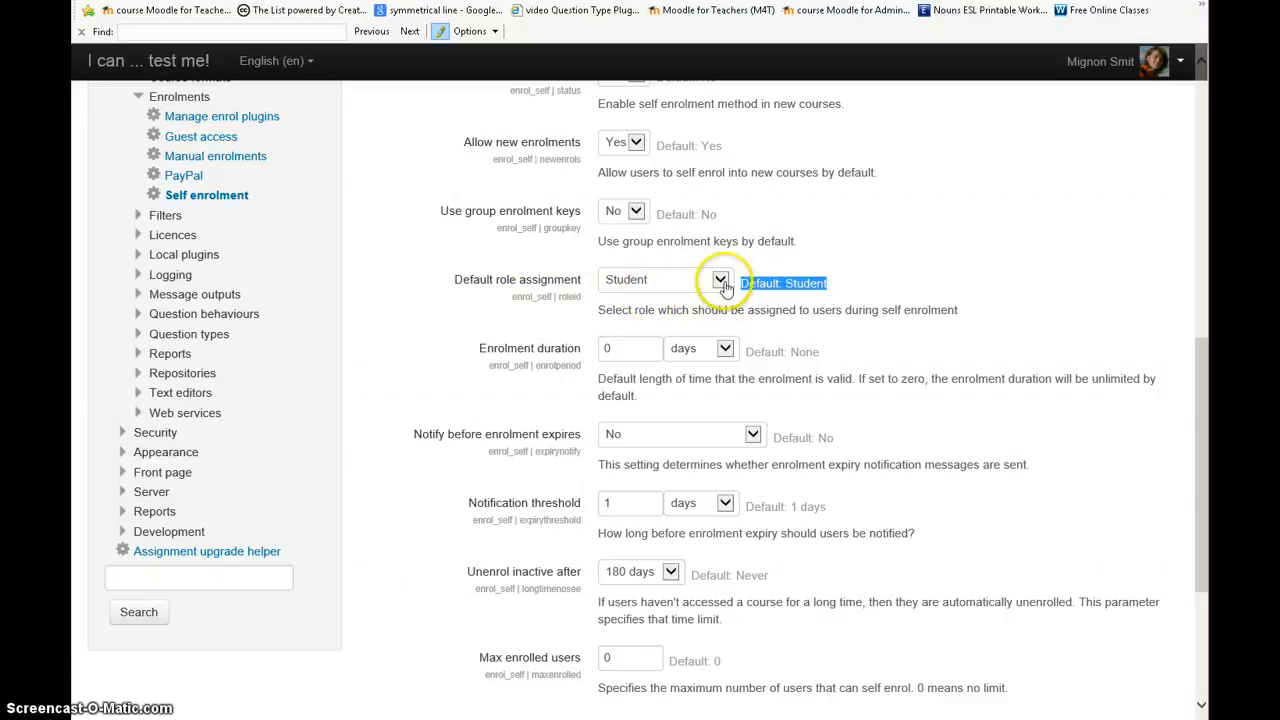
click(721, 280)
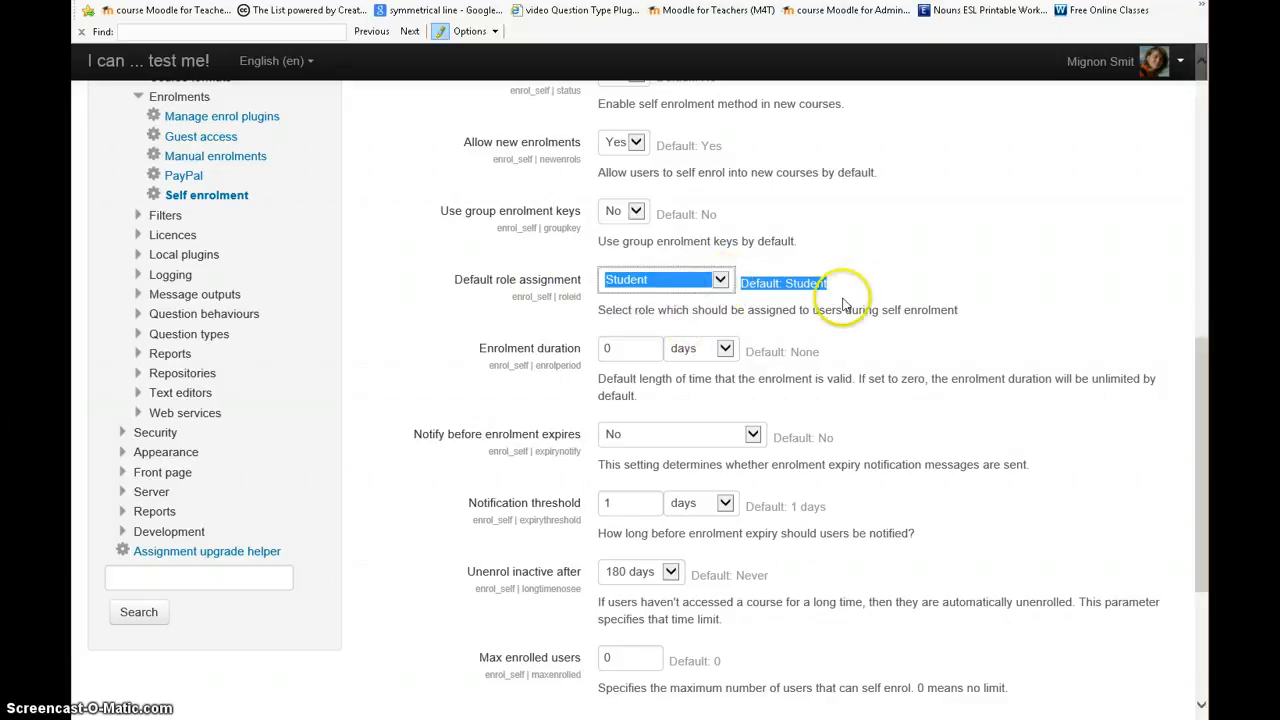
scroll(down, 3)
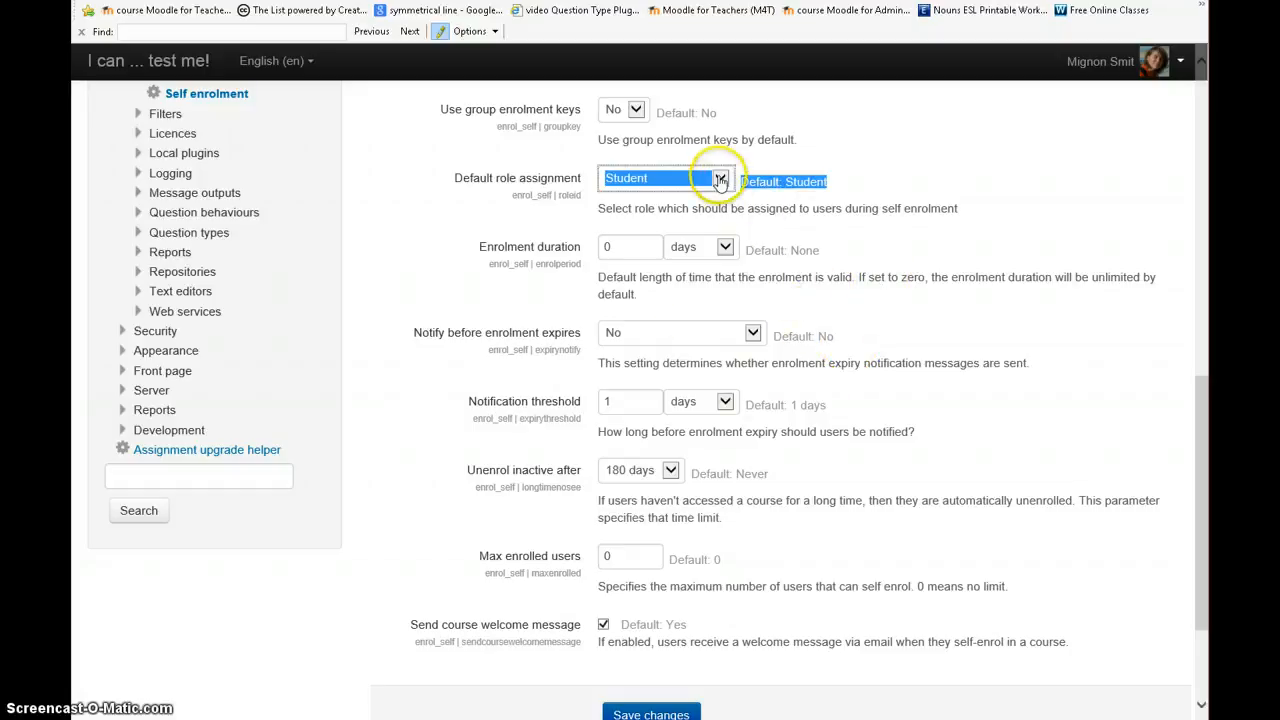
click(722, 181)
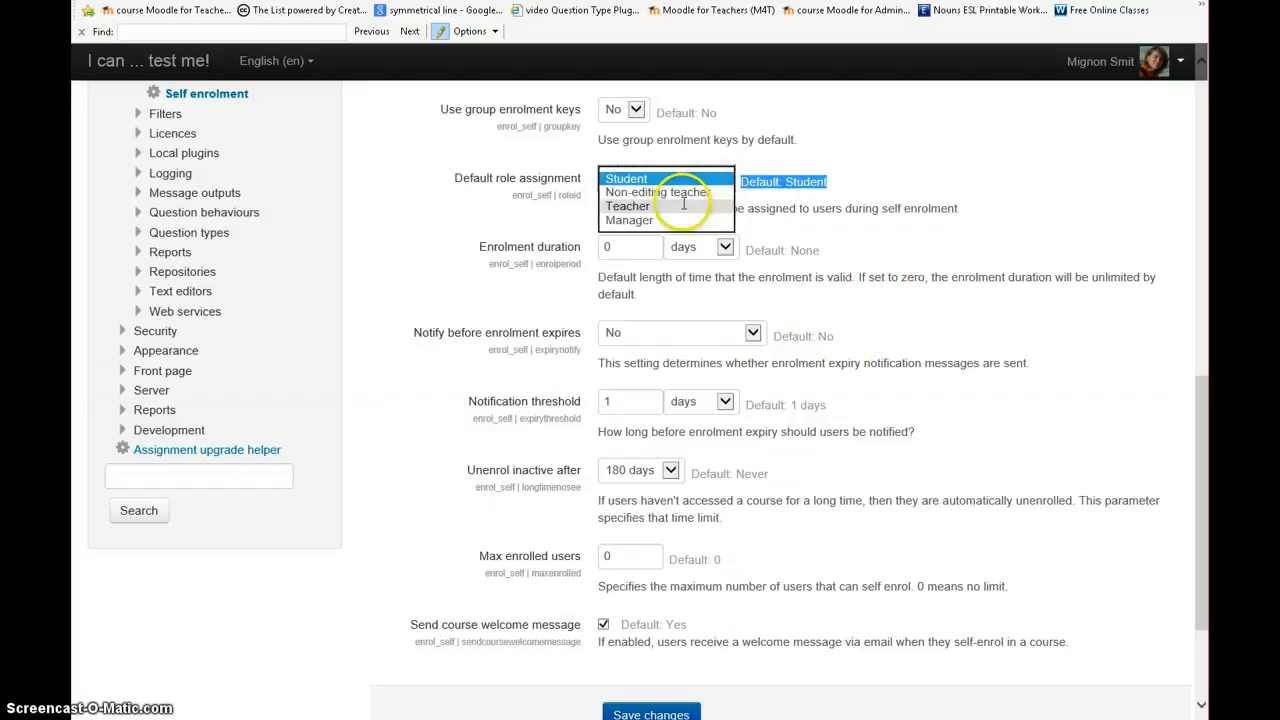
click(628, 206)
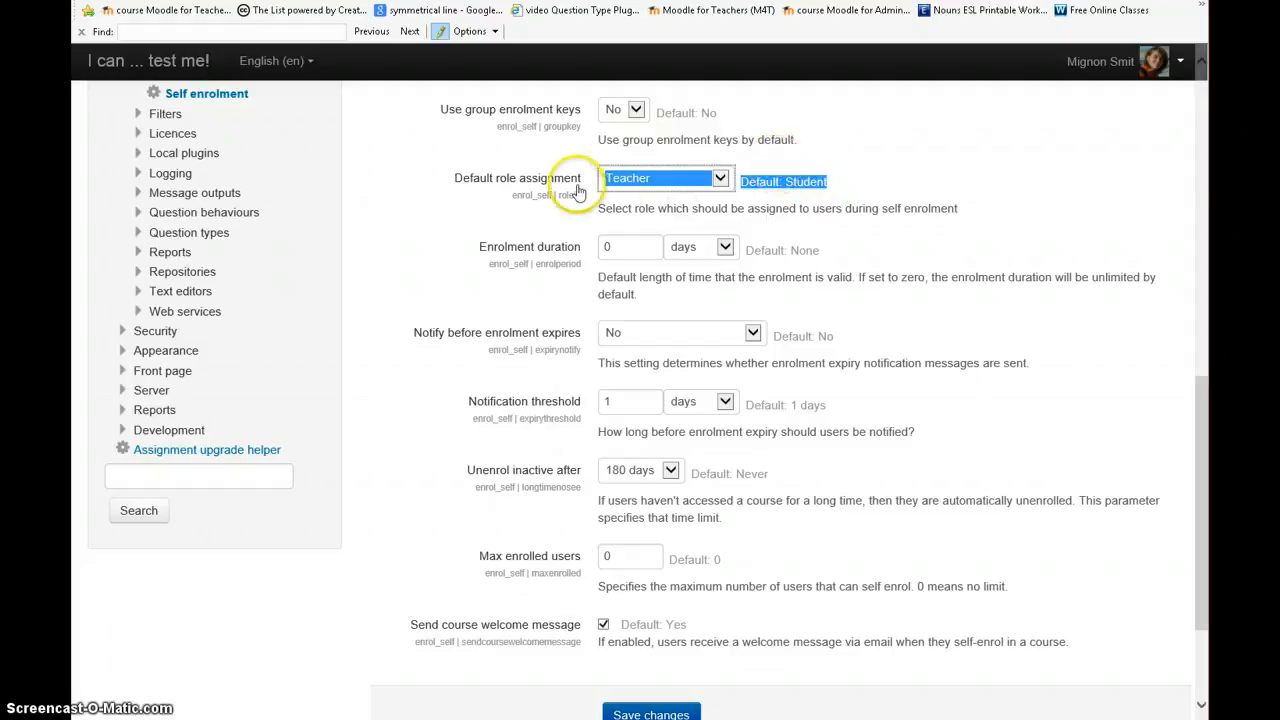
click(665, 178)
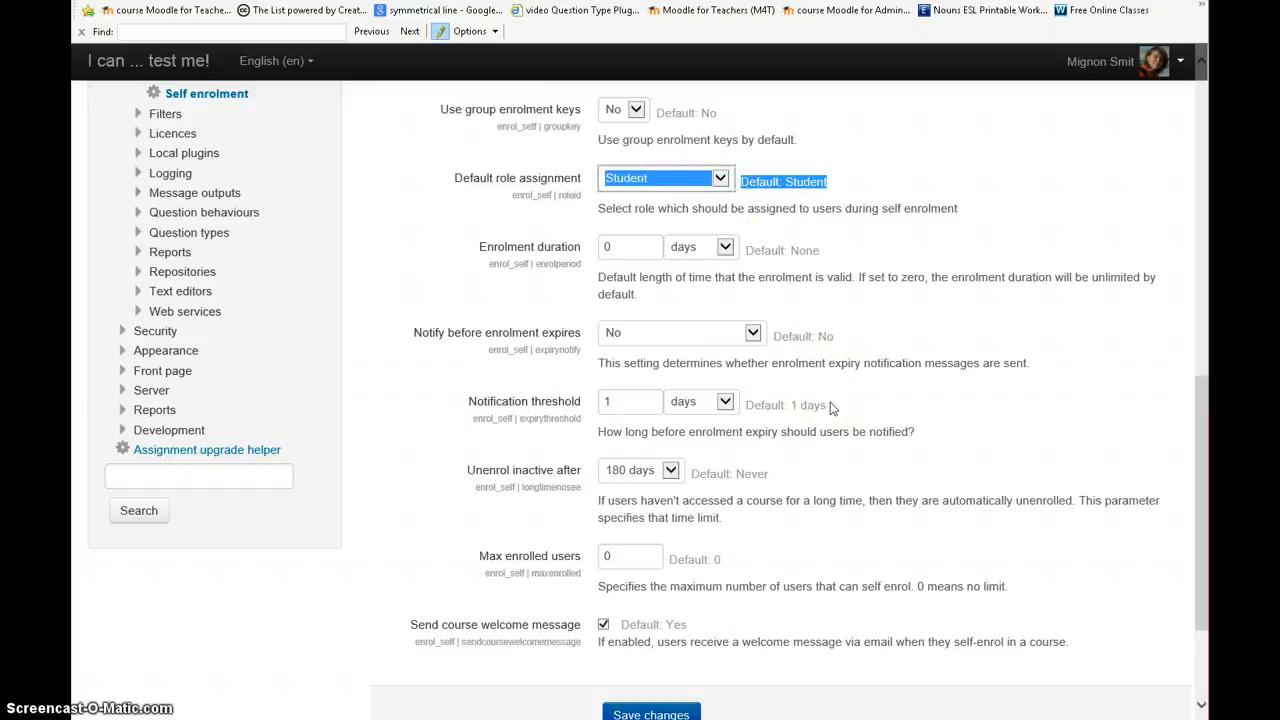
scroll(down, 3)
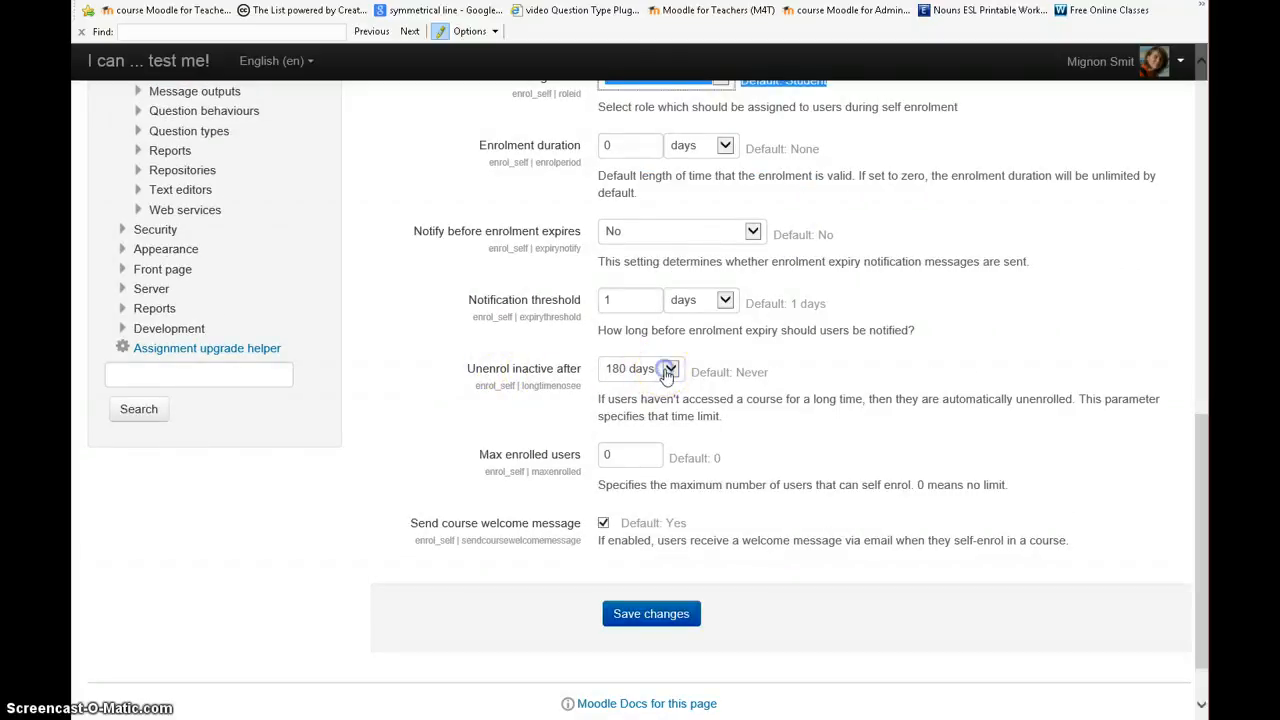
click(669, 368)
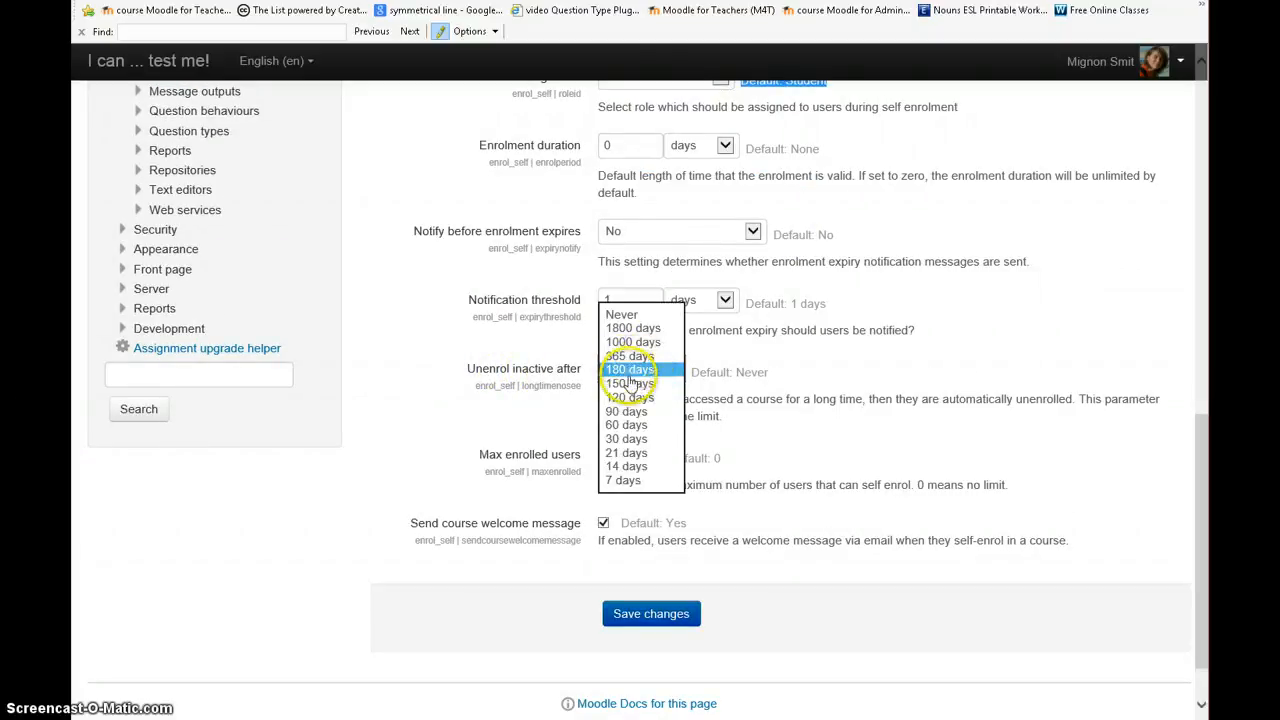
click(630, 369)
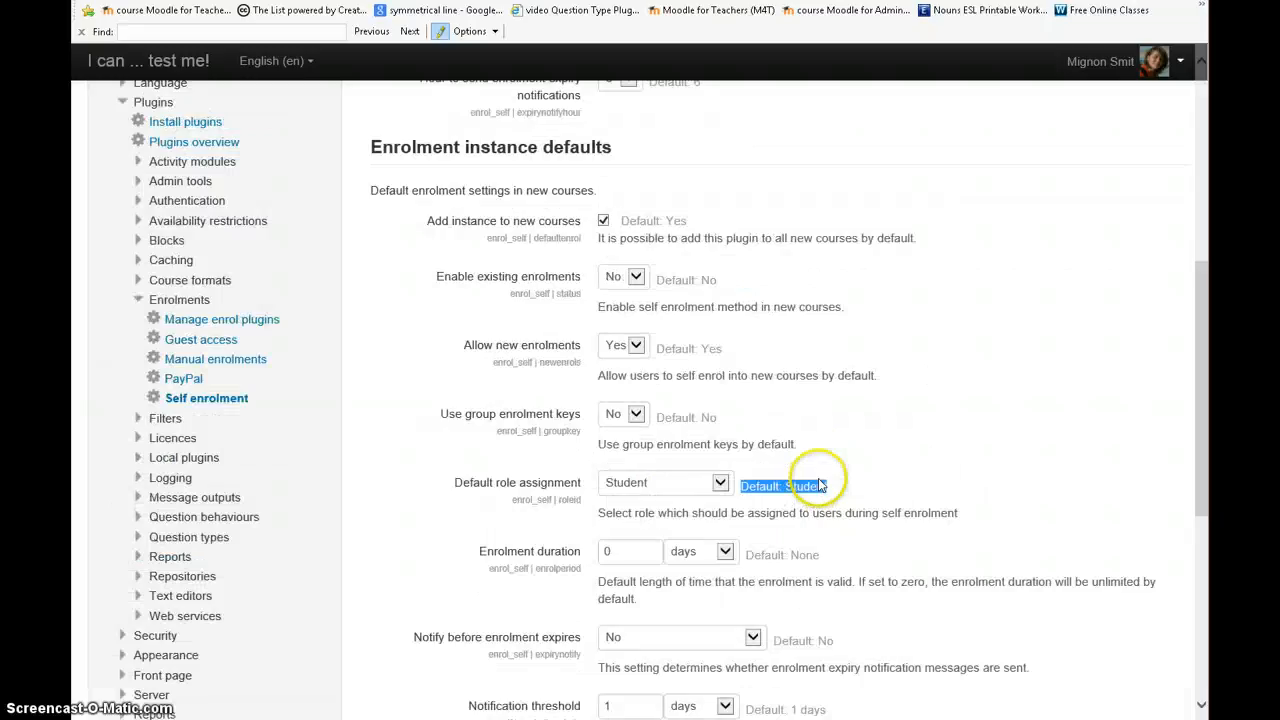
scroll(up, 3)
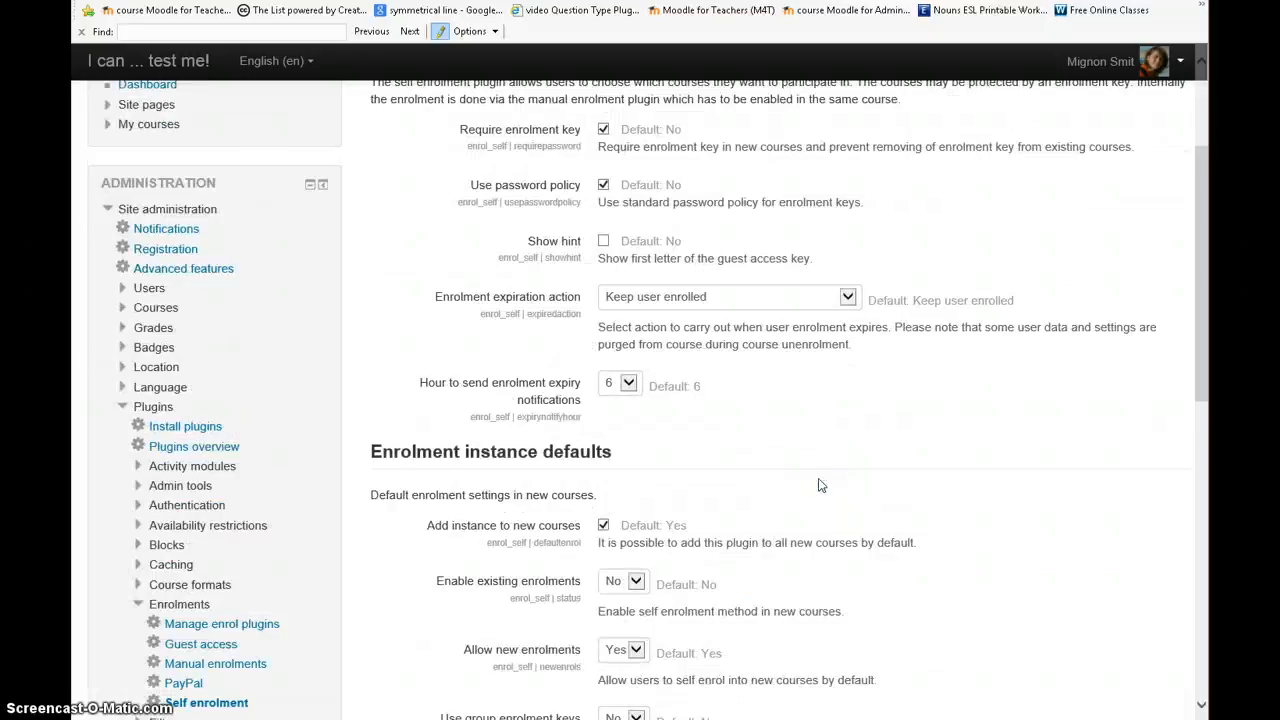
scroll(down, 3)
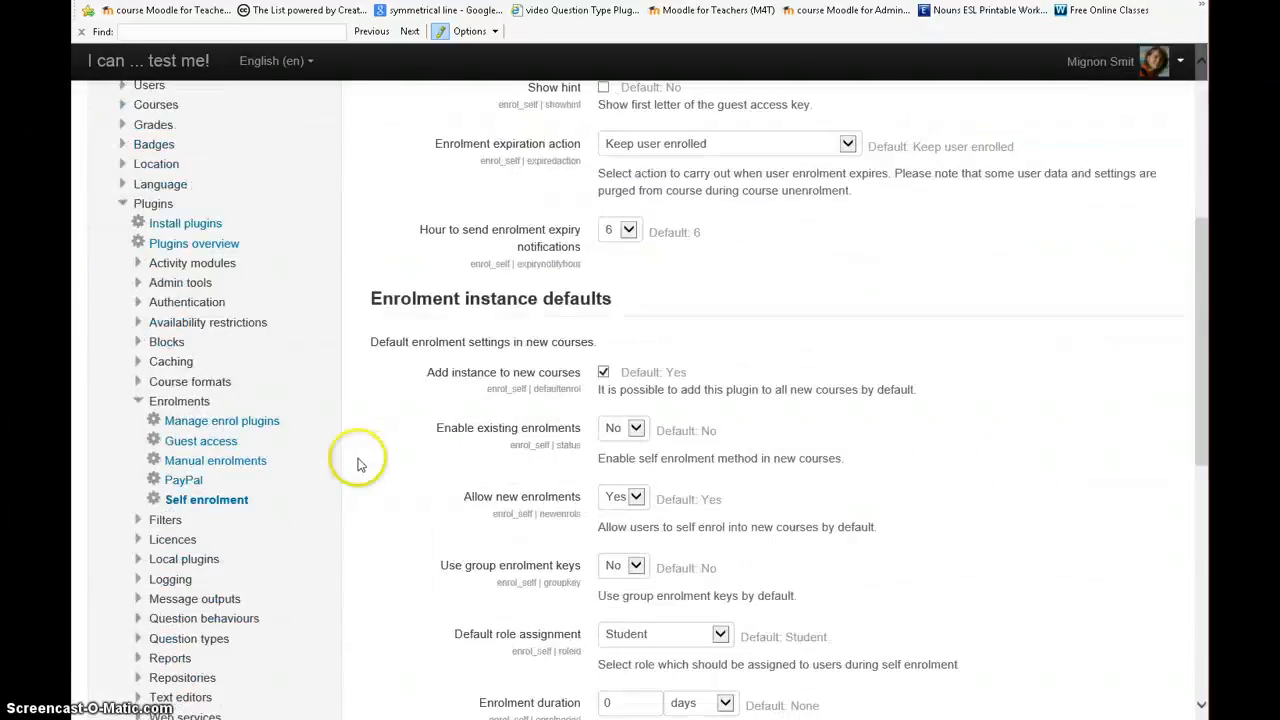
mouse_move(220, 497)
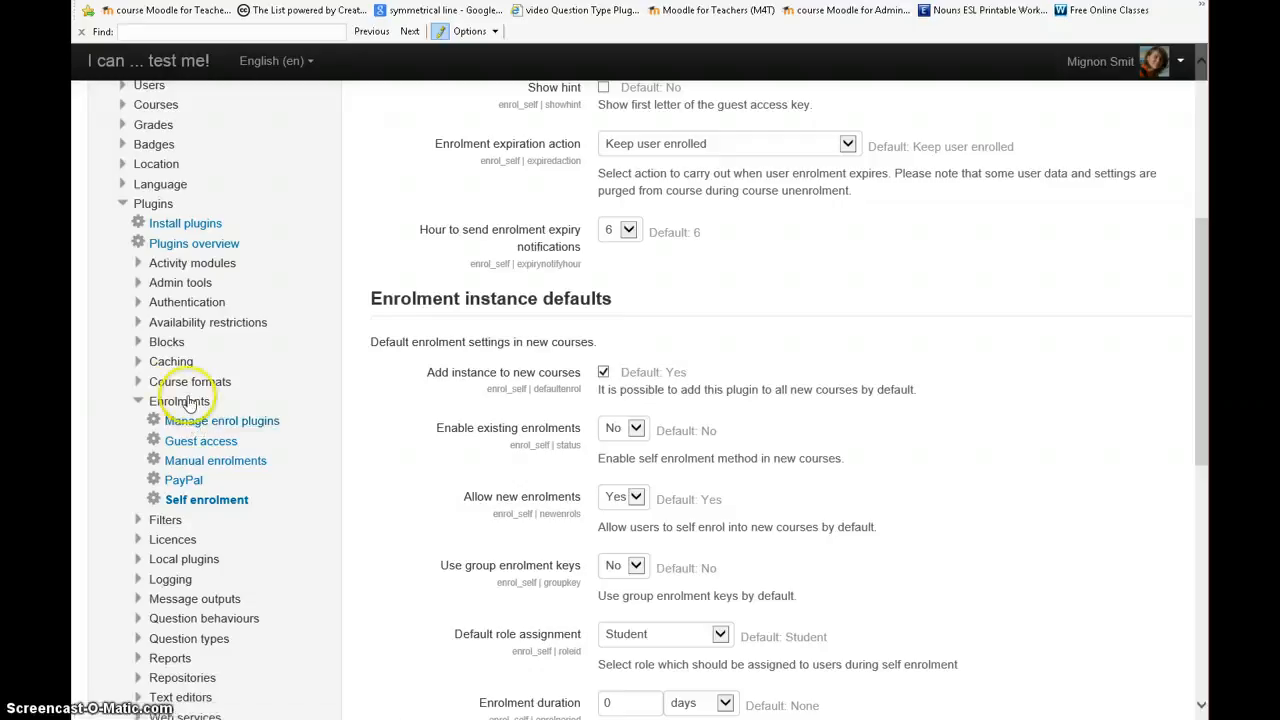
mouse_move(222, 420)
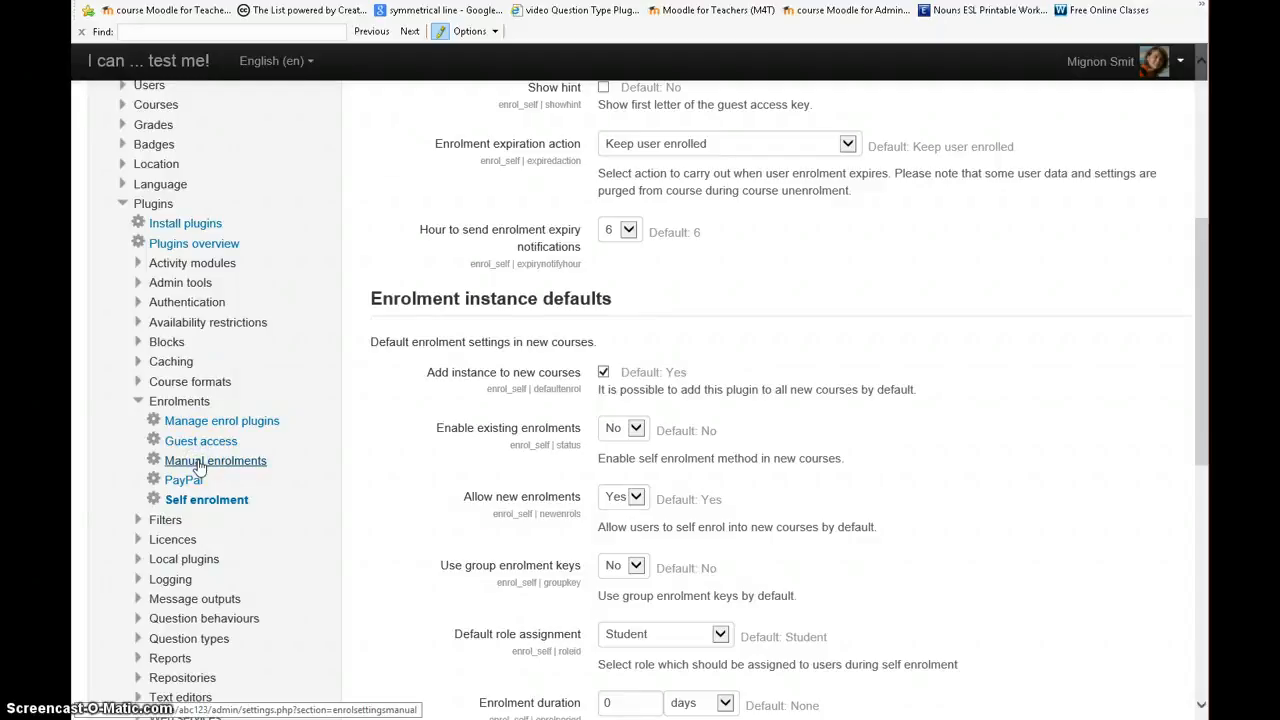
Step: Set the Manual enrolments expiration action to 'Unenrol user from course'
click(215, 460)
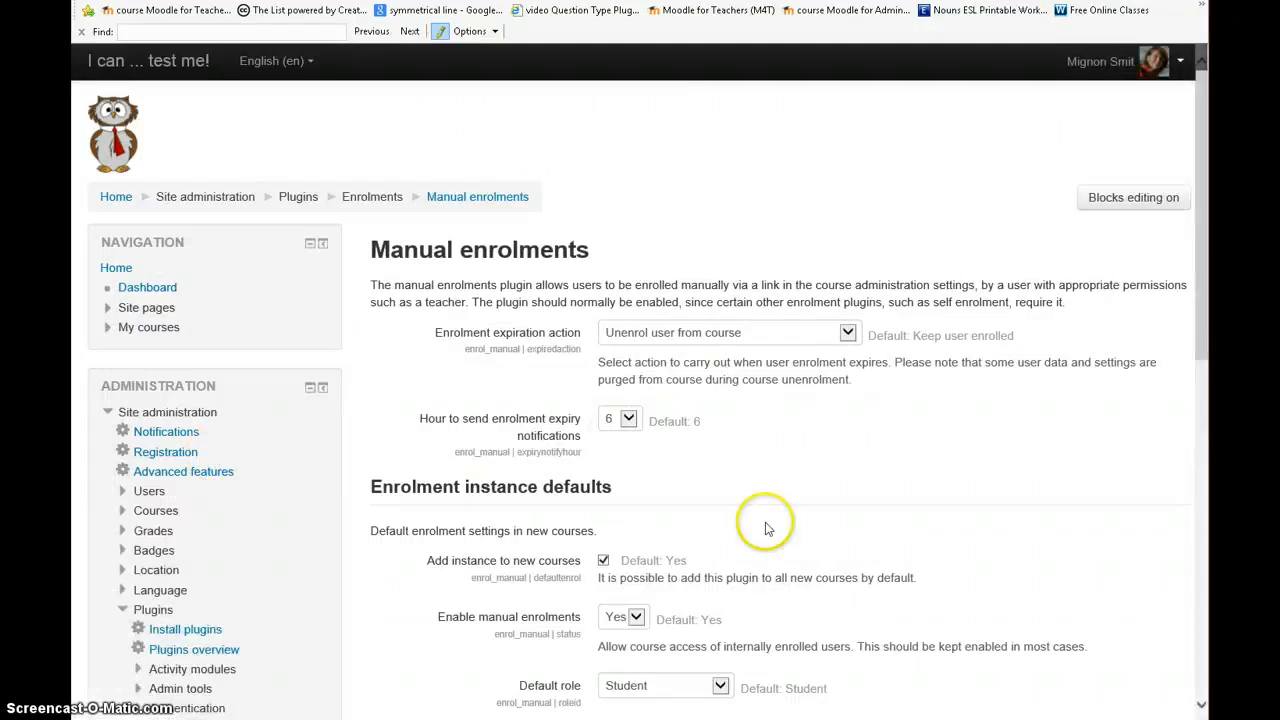
scroll(down, 3)
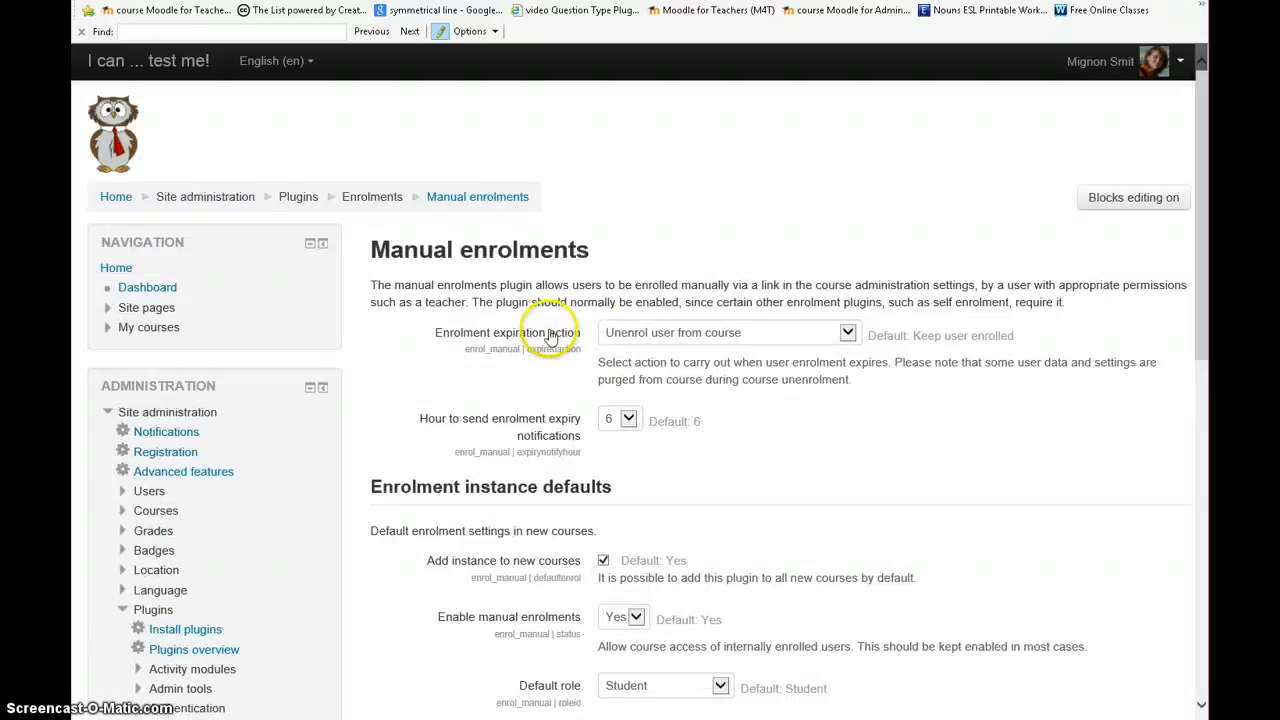
click(727, 332)
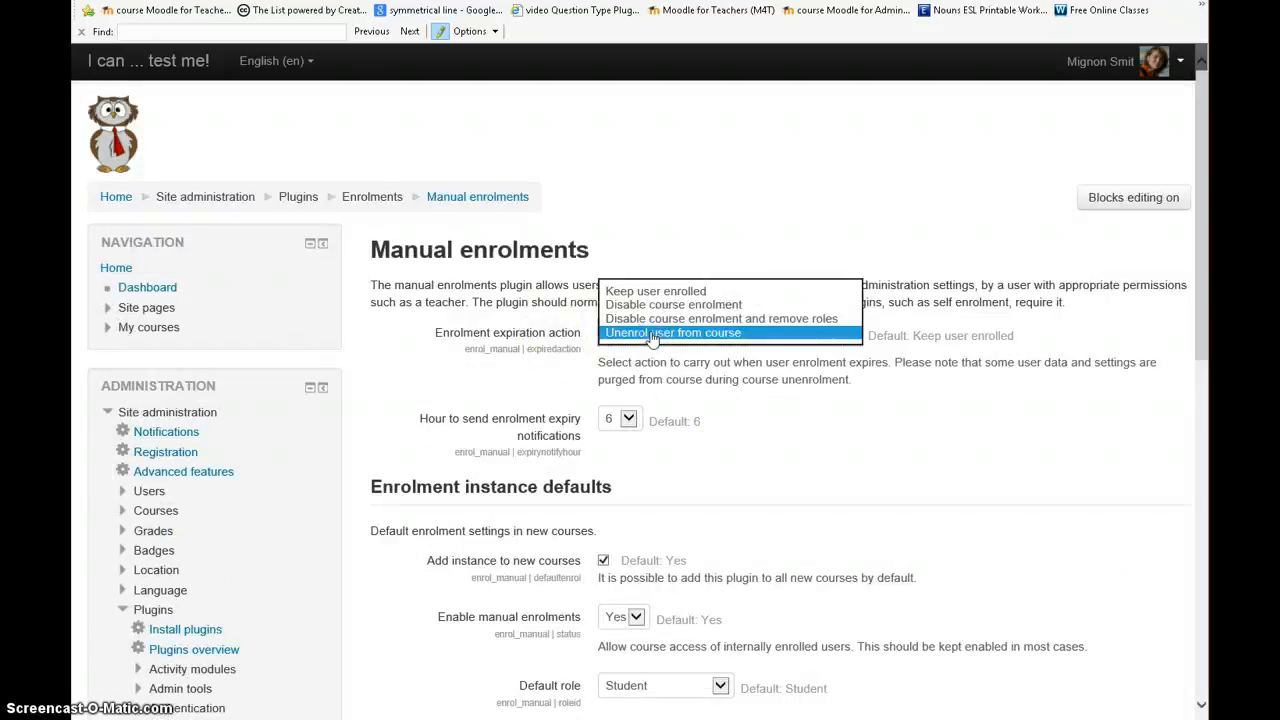
click(673, 332)
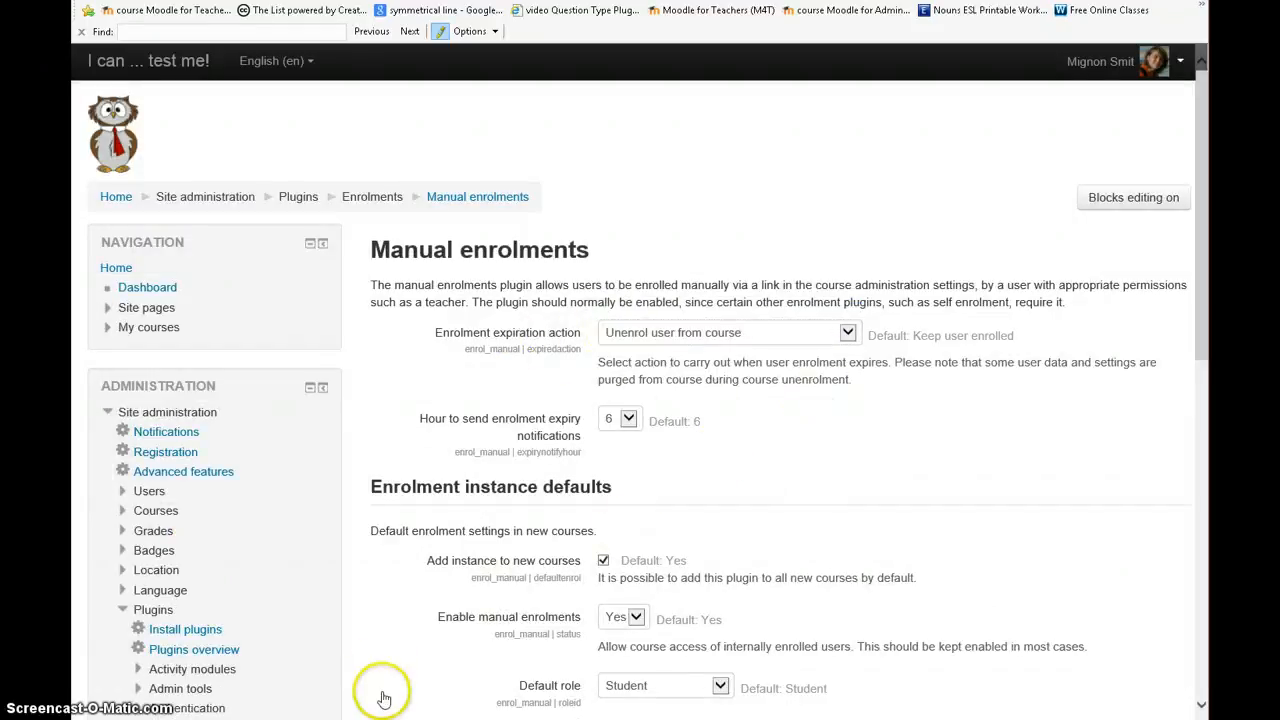